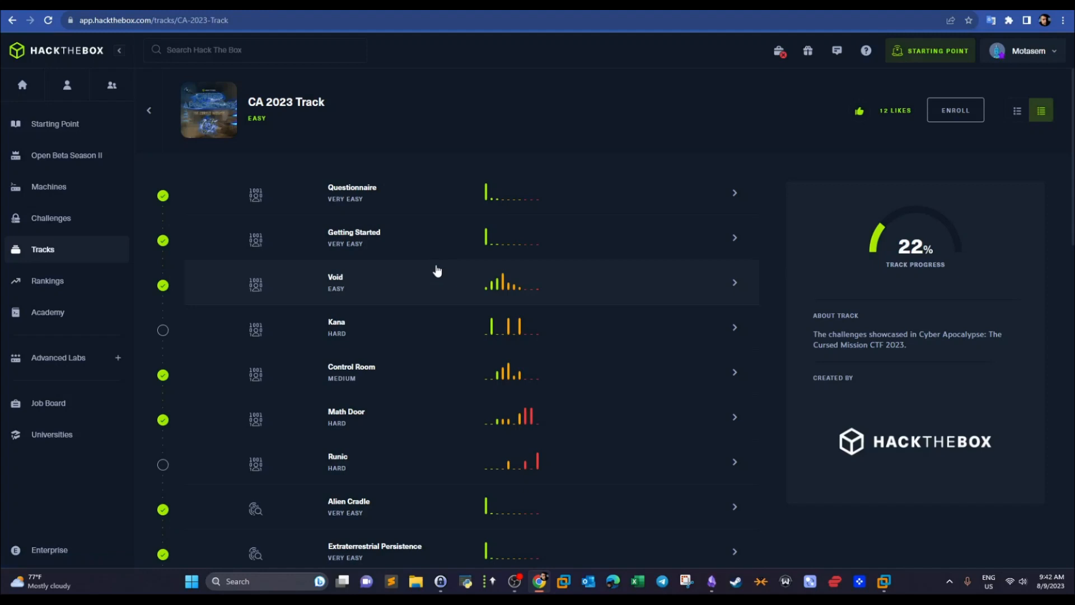
mouse_move(510, 283)
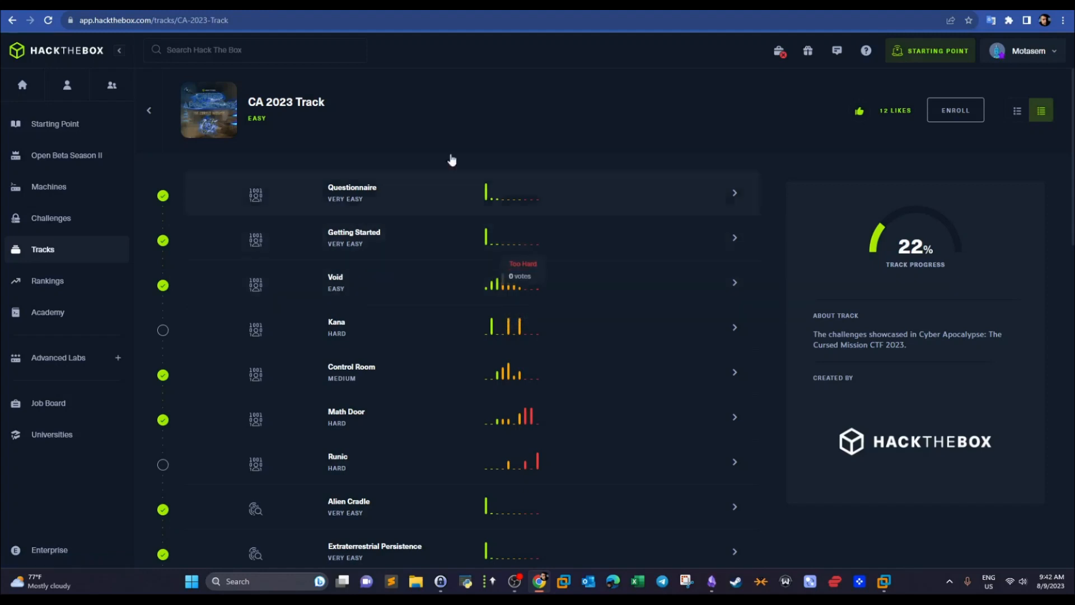
Scroll the track list and open the Alien Cradle forensics challenge.
scroll("down", 3)
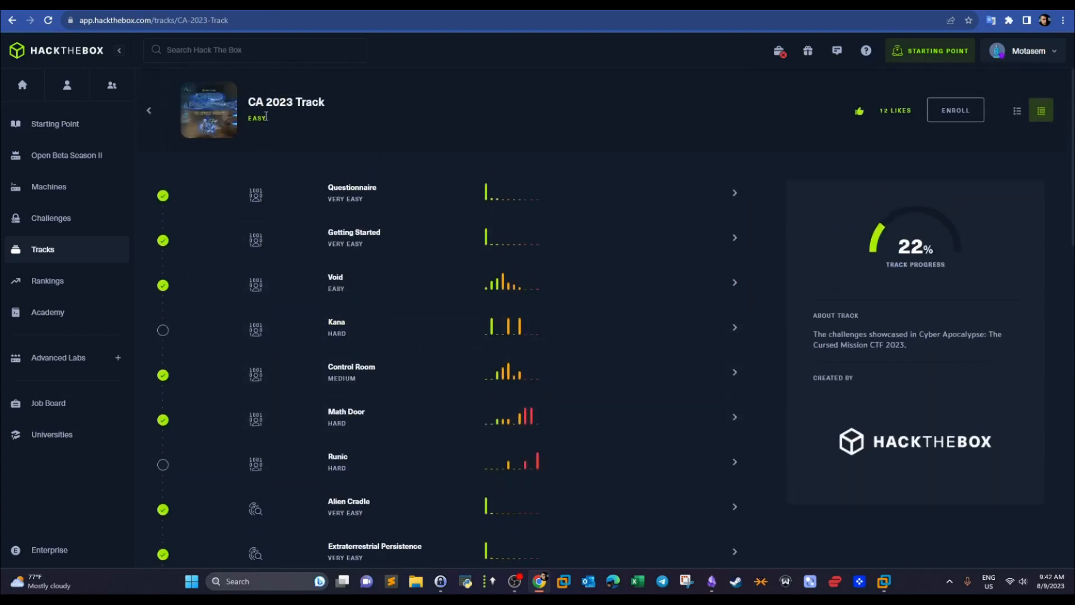
scroll("down", 3)
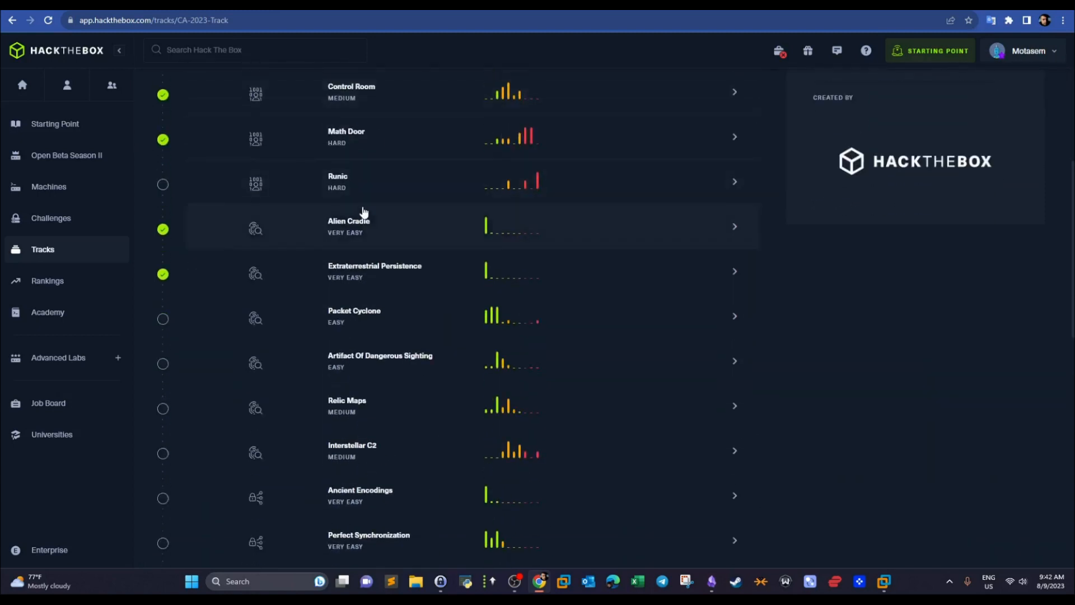
mouse_move(323, 249)
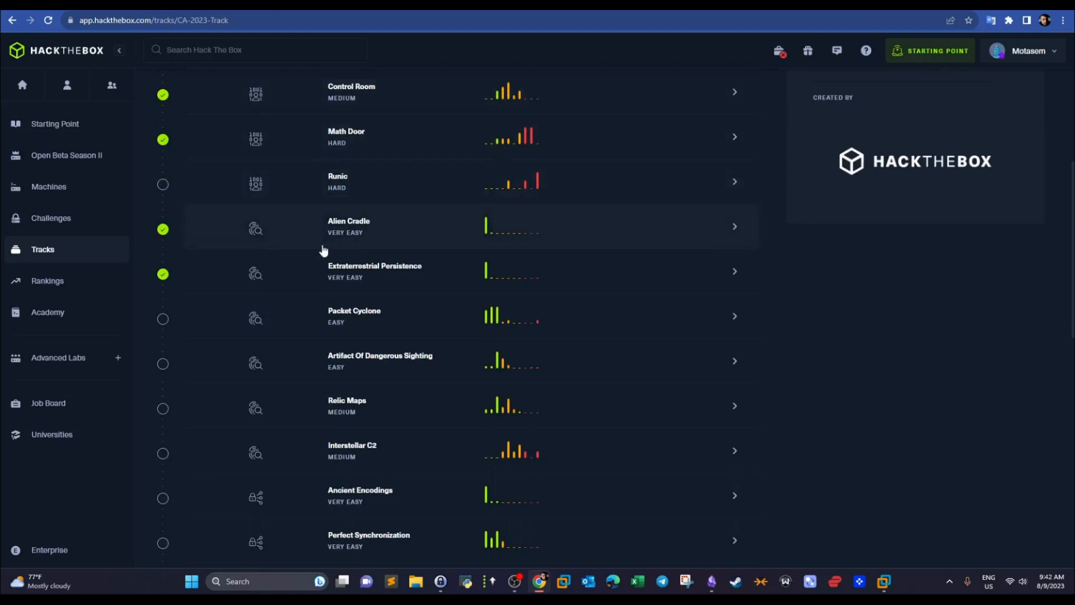
mouse_move(374, 266)
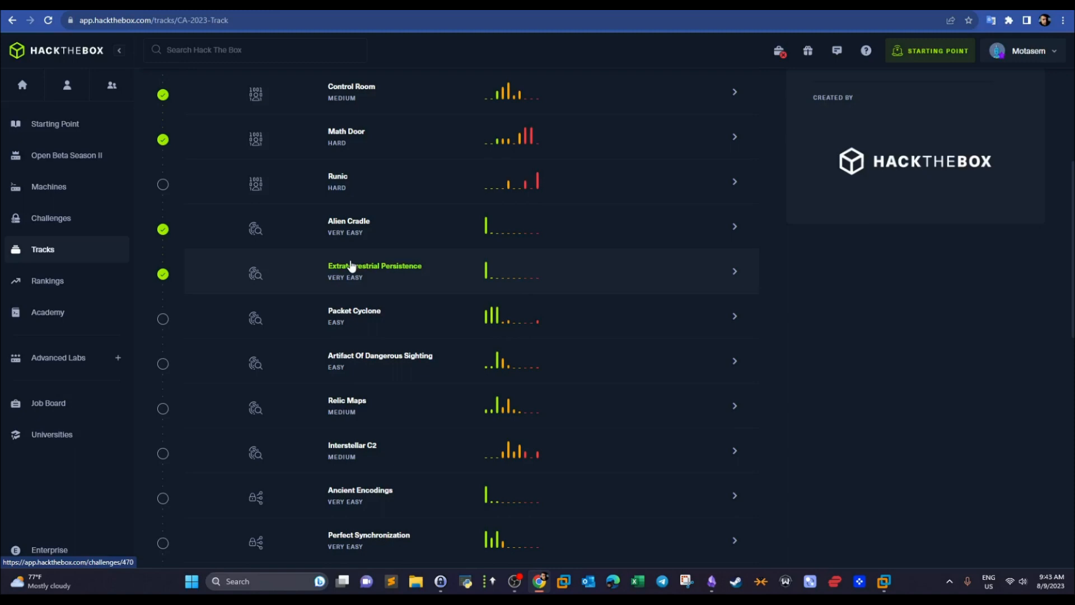
left_click(349, 226)
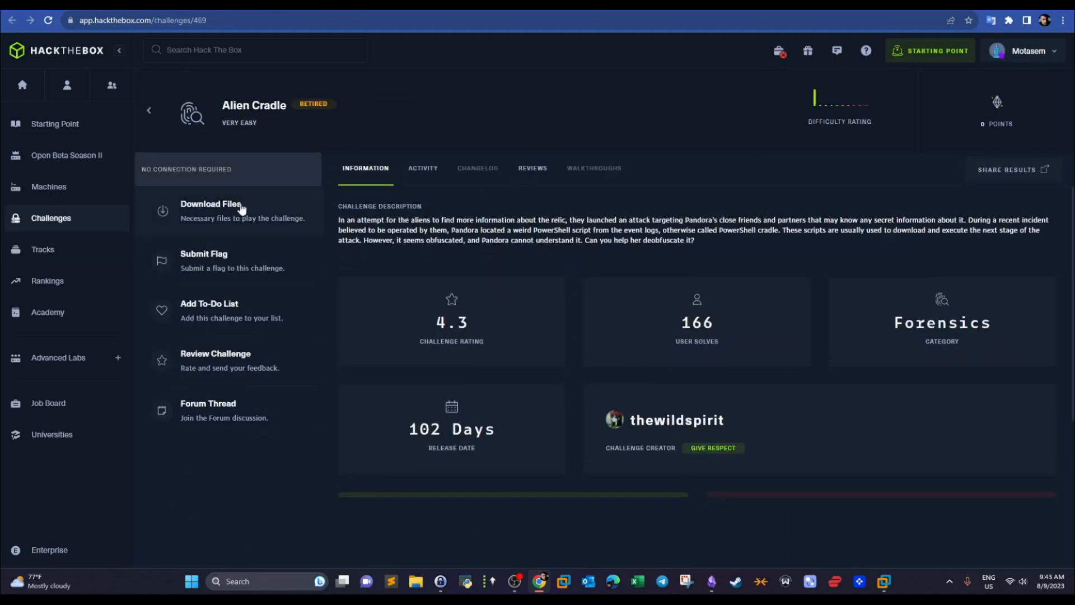
mouse_move(454, 179)
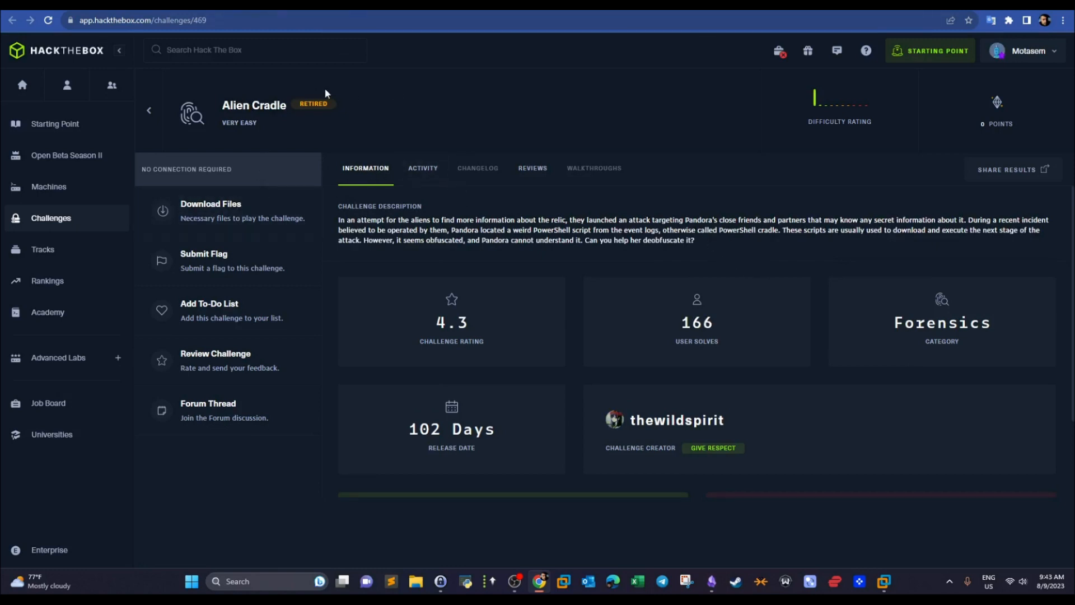
Read the description: attack on Pandora, PowerShell cradle in event logs, request to deobfuscate it.
left_click_drag(337, 219, 411, 219)
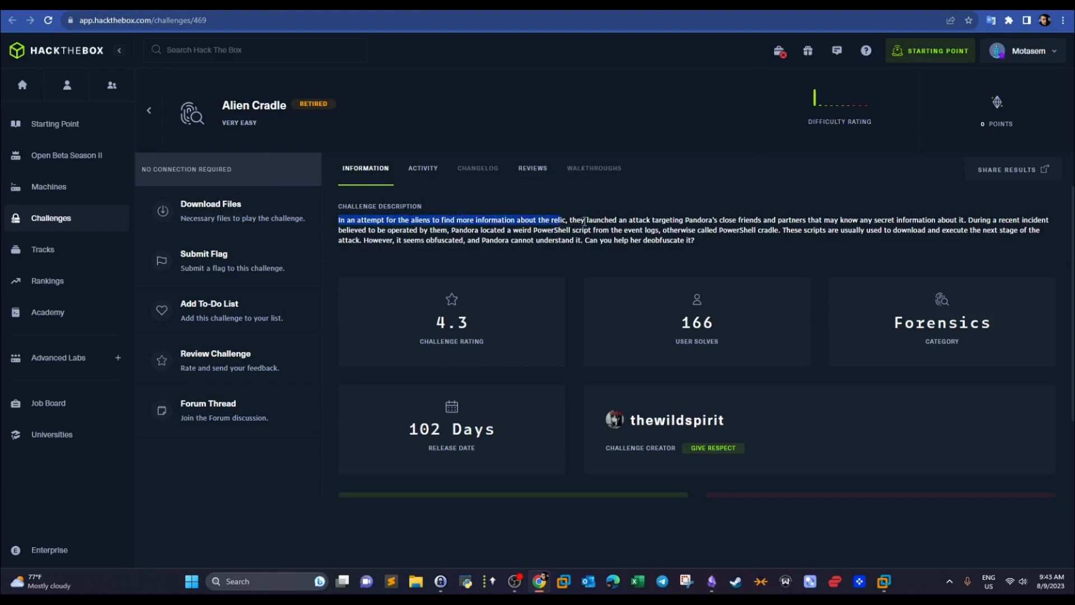
left_click_drag(586, 220, 713, 220)
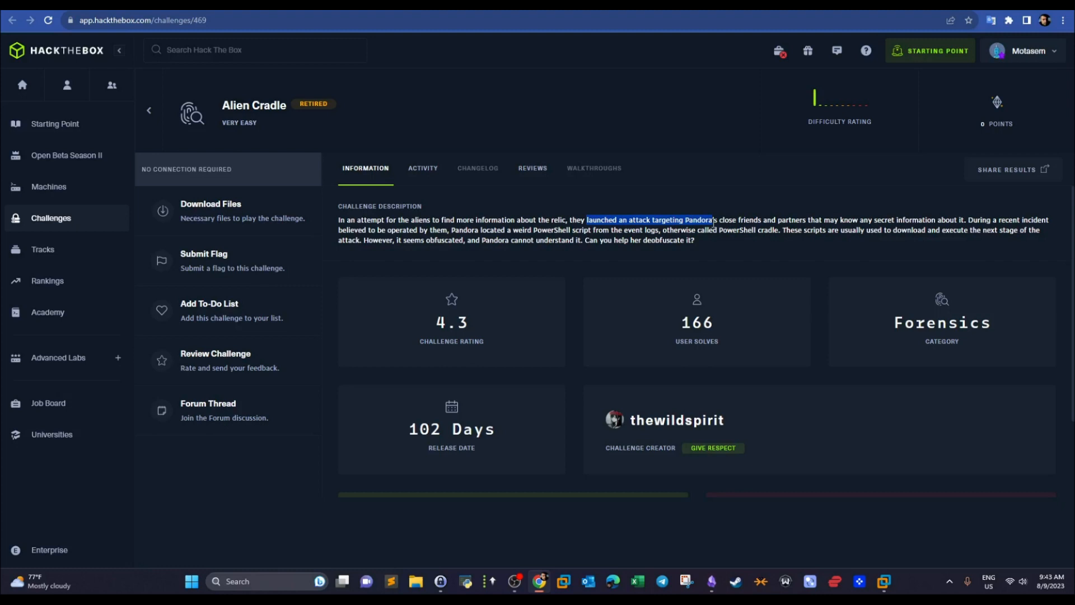
left_click_drag(713, 219, 822, 219)
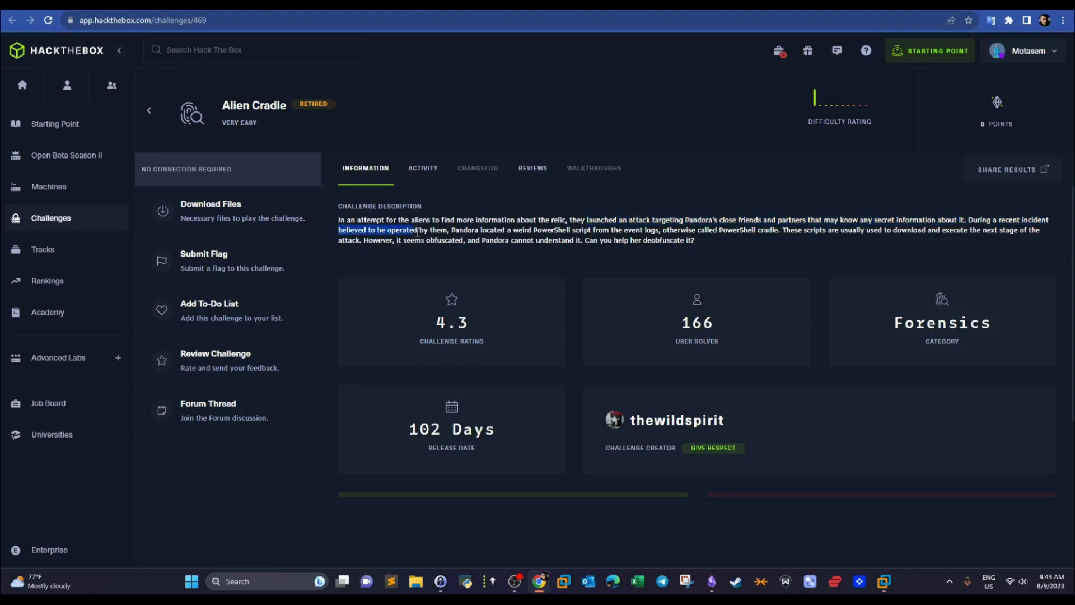
left_click_drag(417, 230, 494, 239)
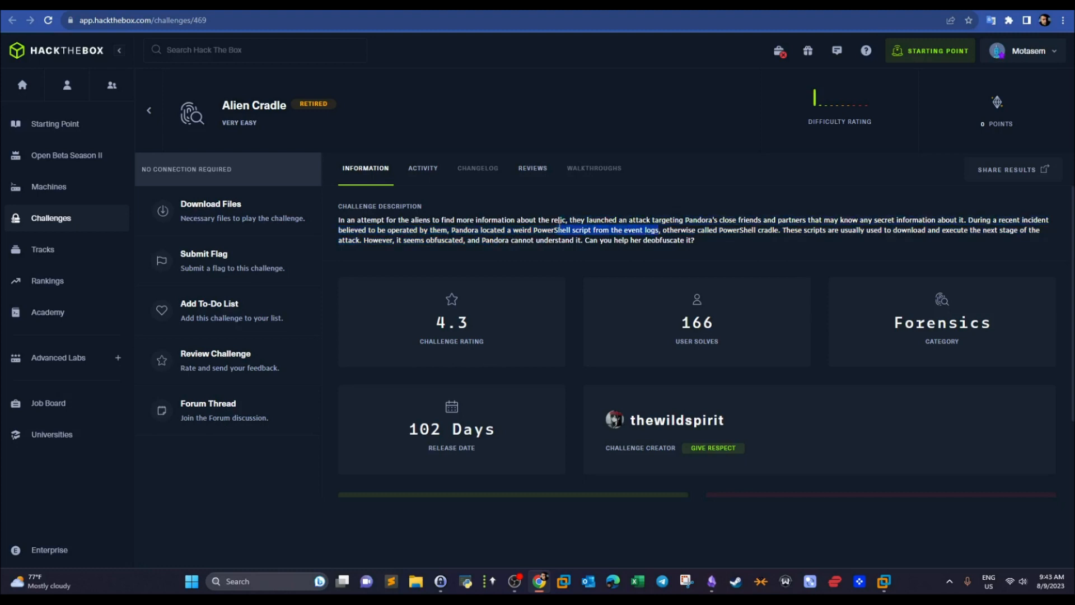
left_click_drag(558, 229, 758, 229)
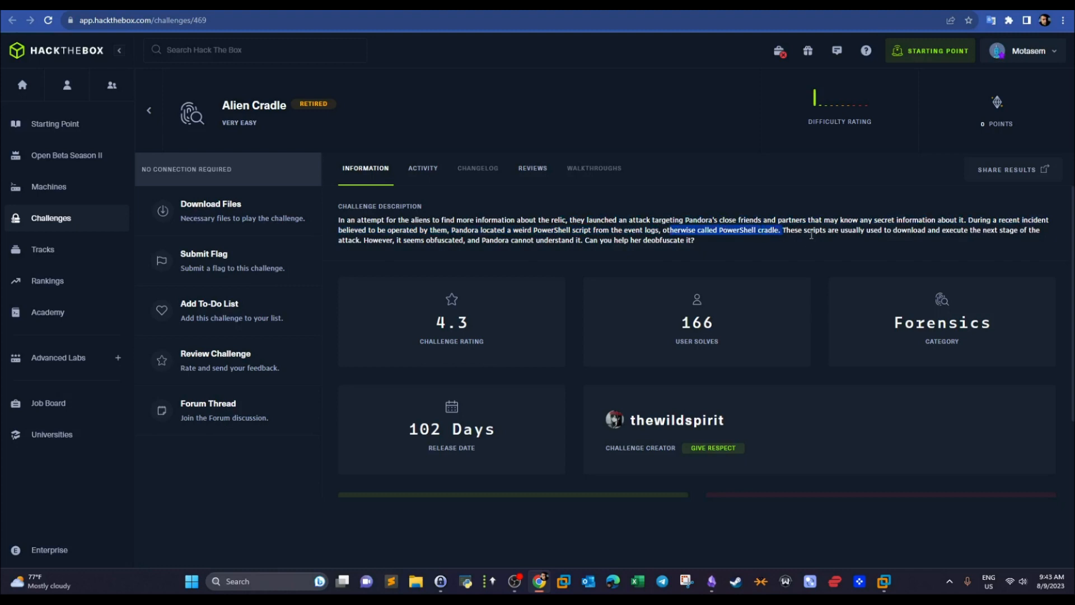
left_click_drag(812, 229, 994, 229)
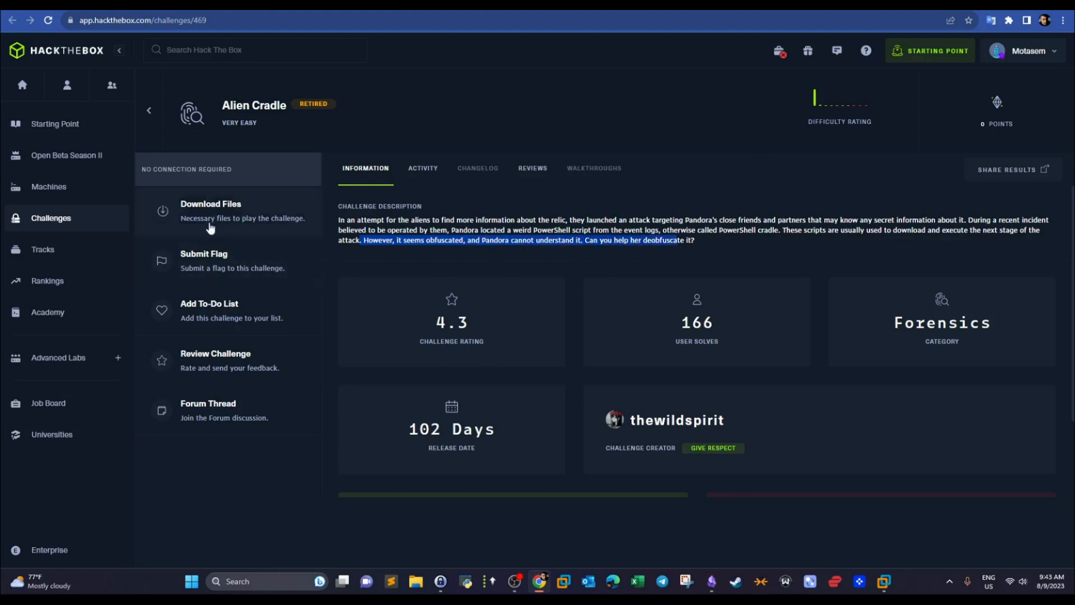
Download the Alien Cradle files and choose a folder for the zip archive.
left_click(210, 210)
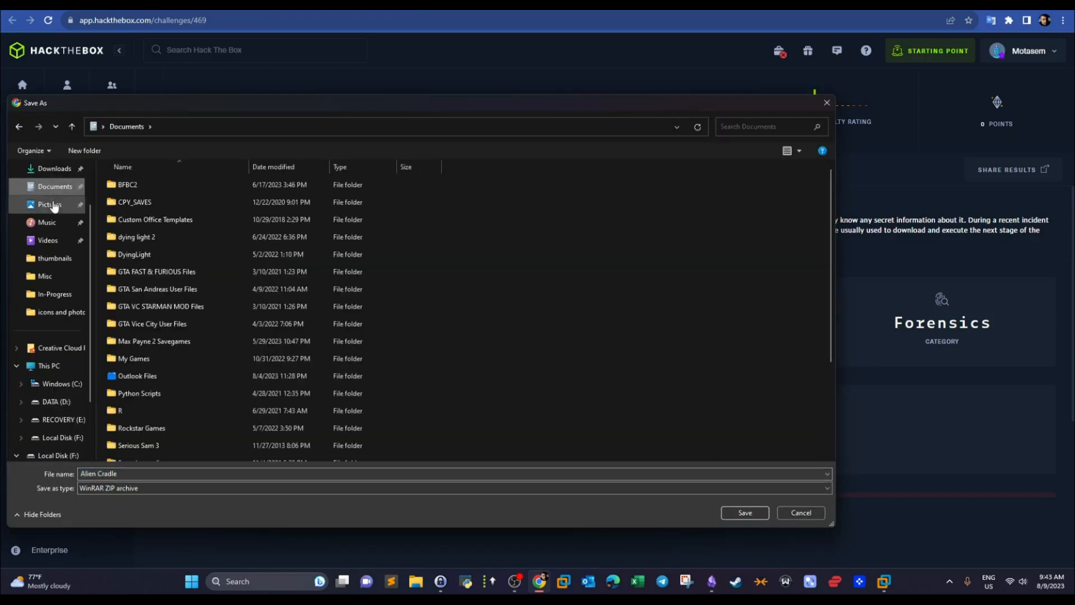
left_click(54, 222)
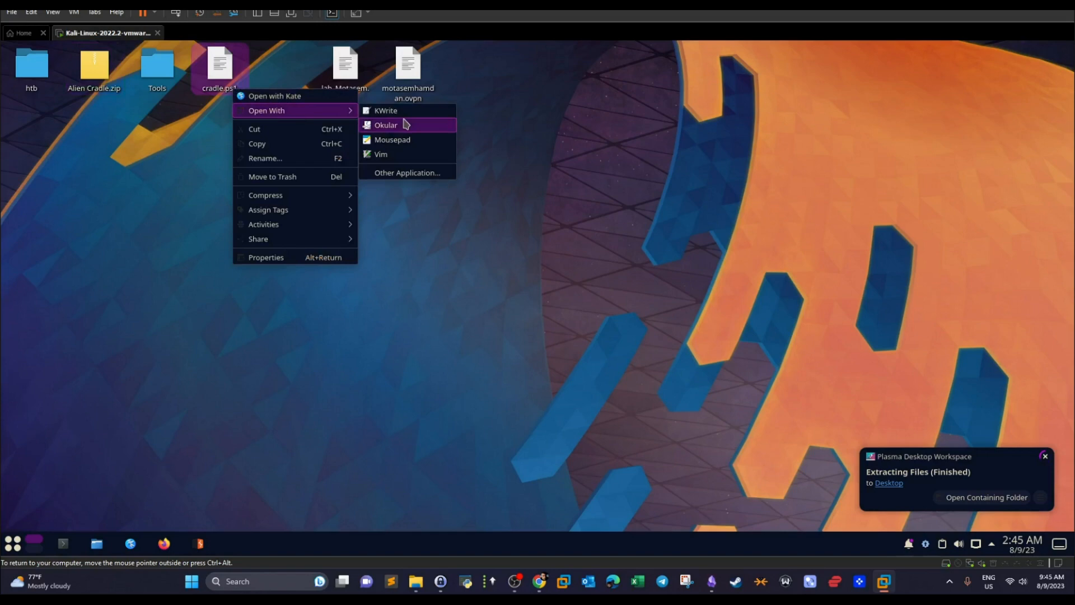
Open the extracted cradle.ps1 script in Mousepad to view the obfuscated cradle.
left_click(385, 125)
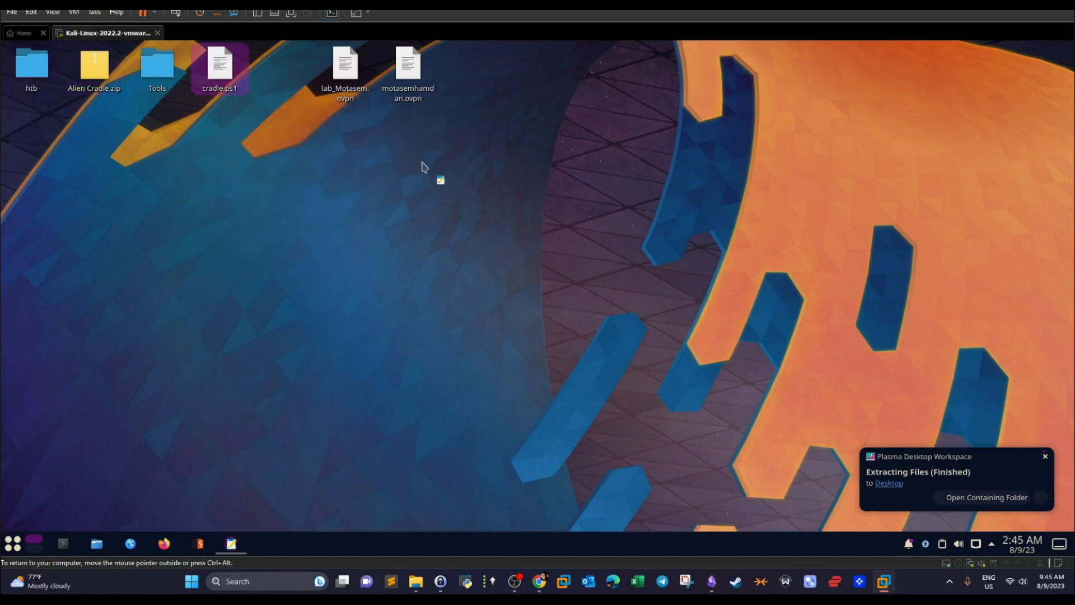
double_click(219, 65)
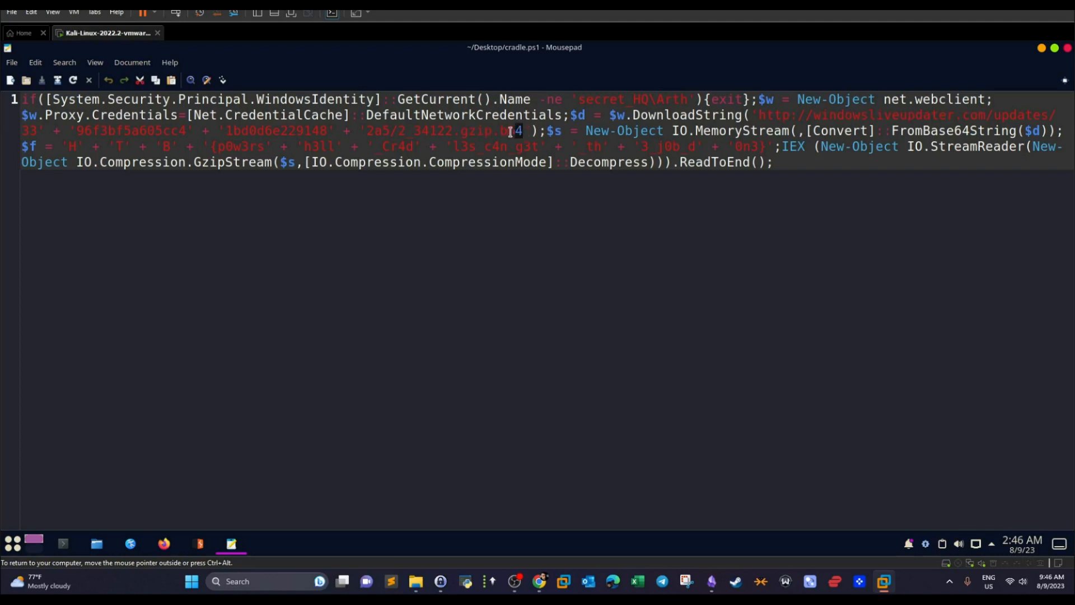
double_click(507, 130)
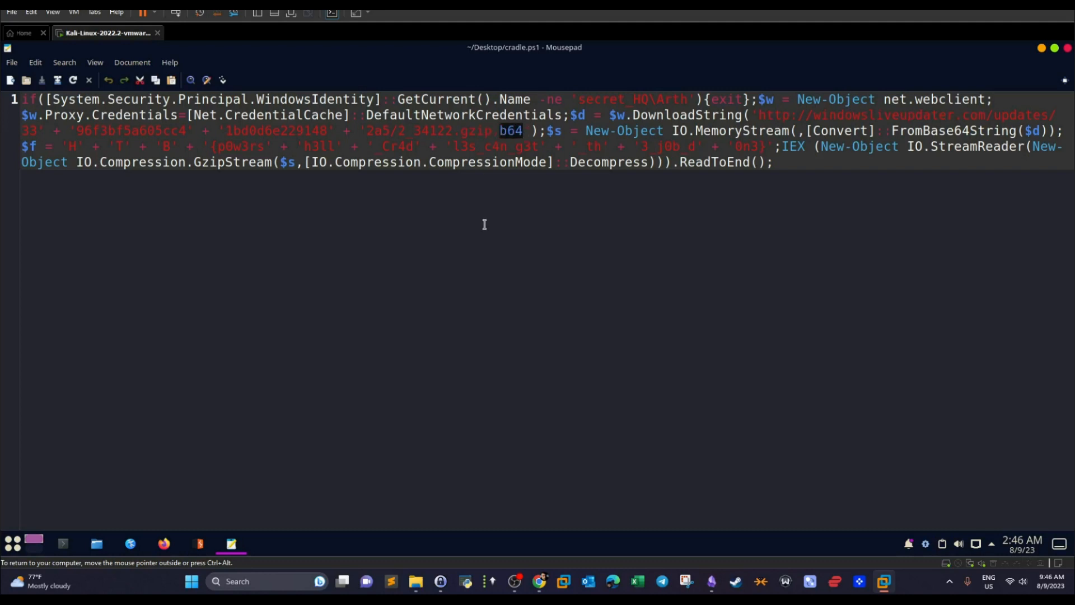
mouse_move(575, 120)
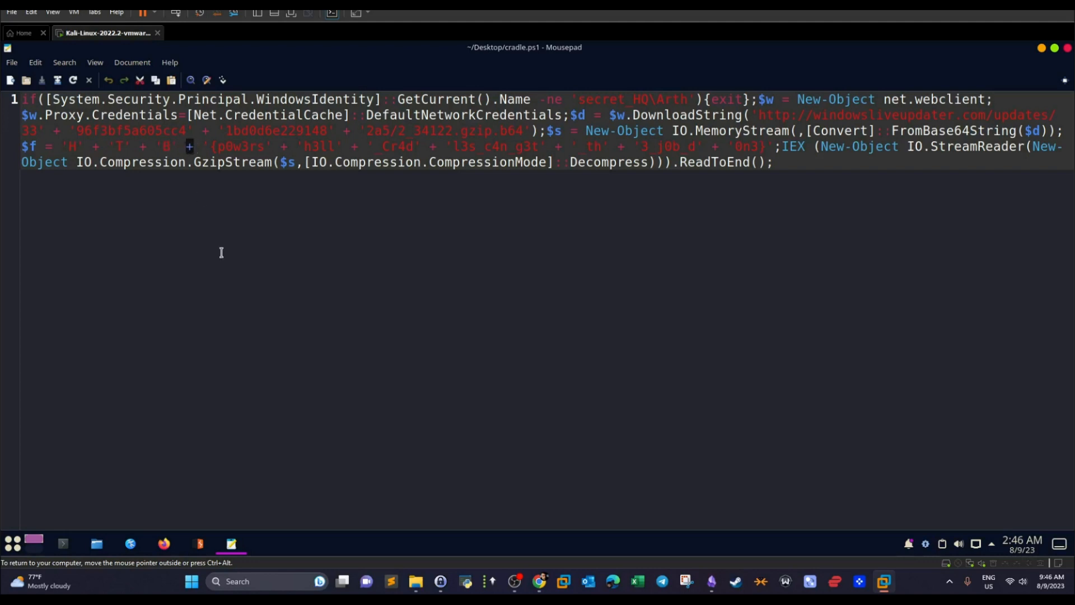
mouse_move(217, 248)
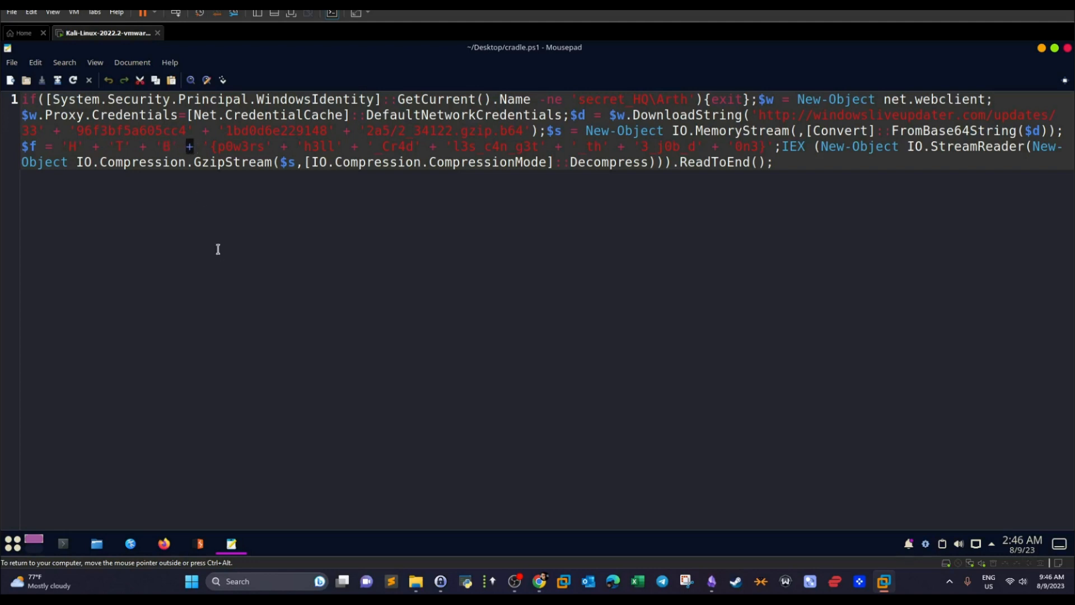
type("B")
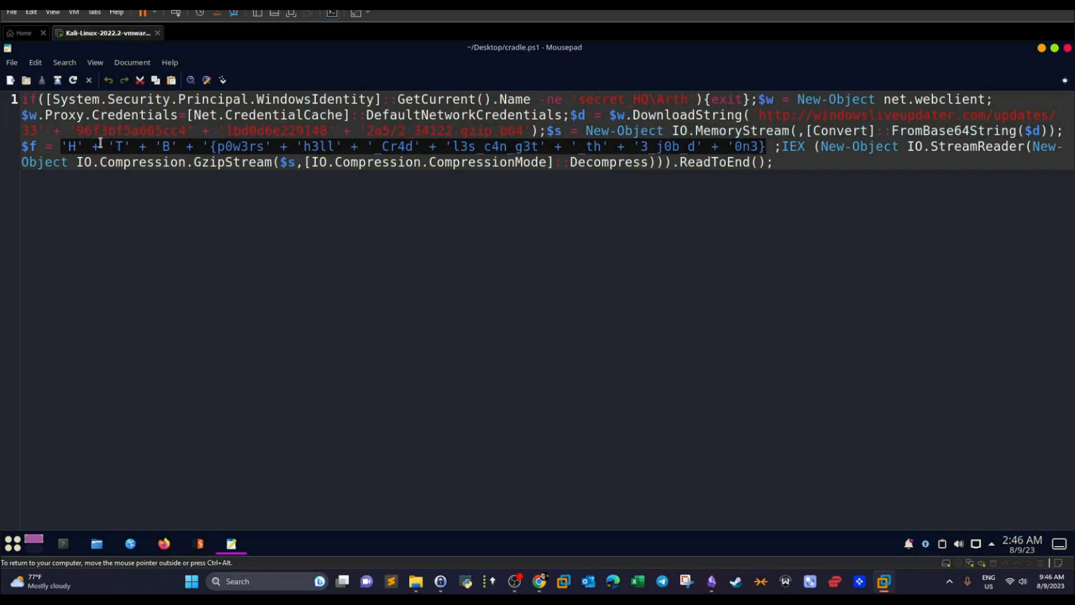
mouse_move(225, 153)
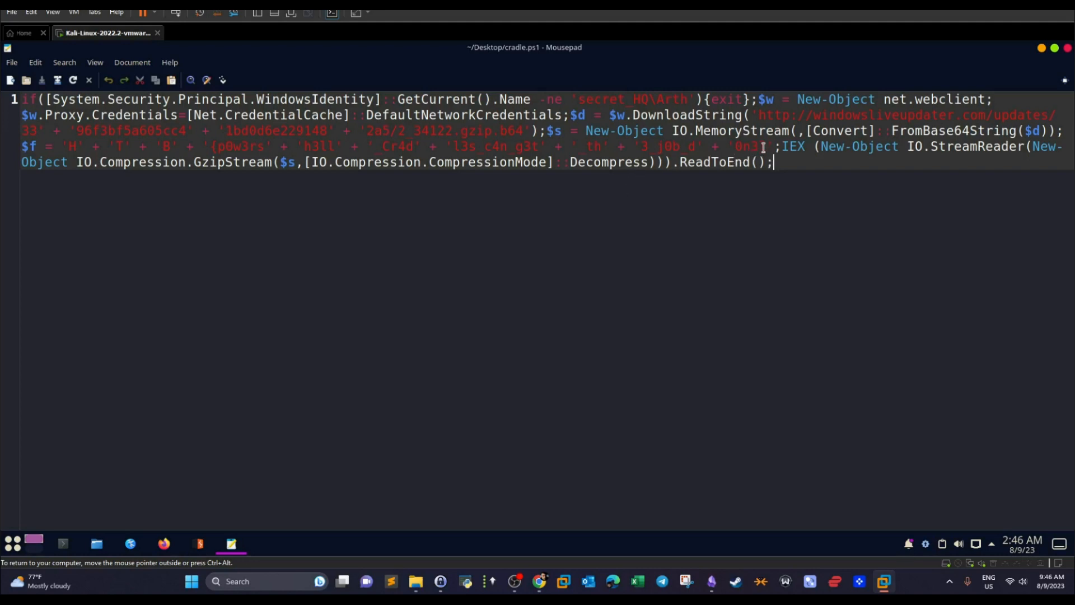
left_click_drag(68, 146, 765, 145)
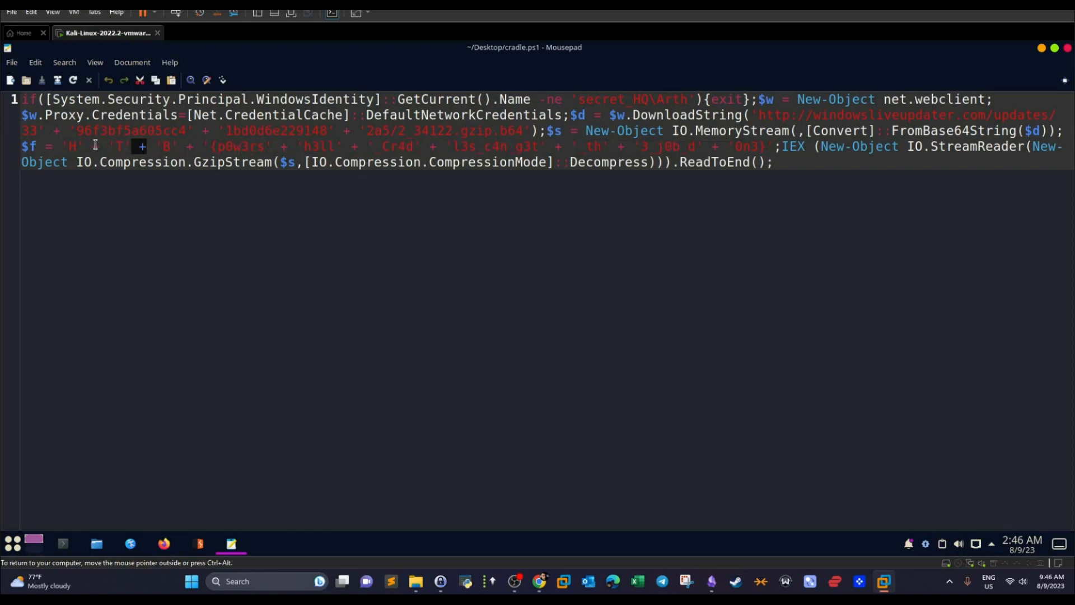
mouse_move(783, 152)
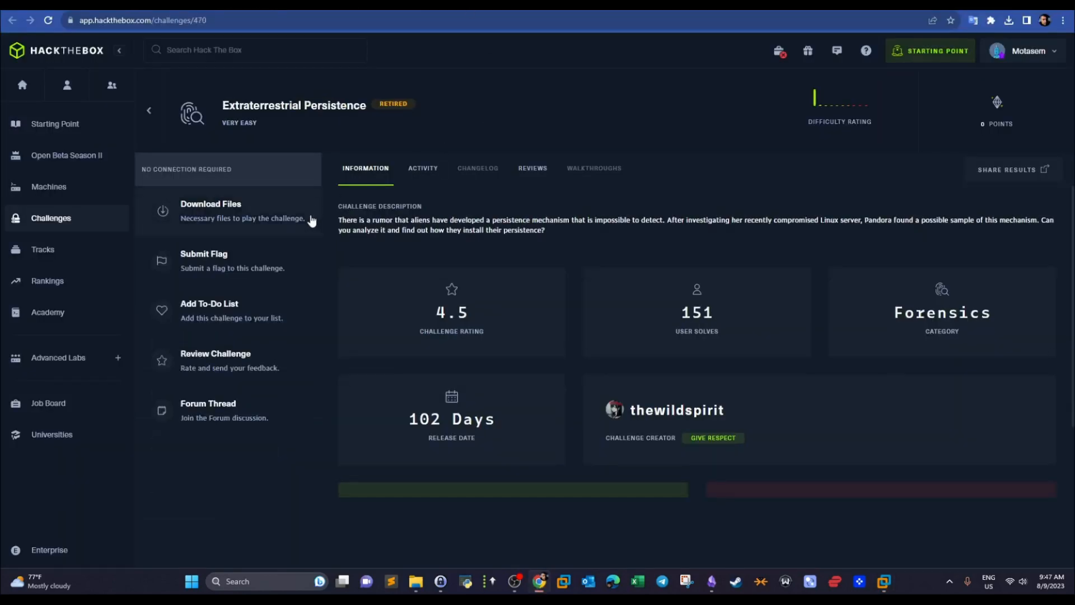
Read the opening of the Extraterrestrial Persistence challenge description.
left_click_drag(338, 220, 432, 220)
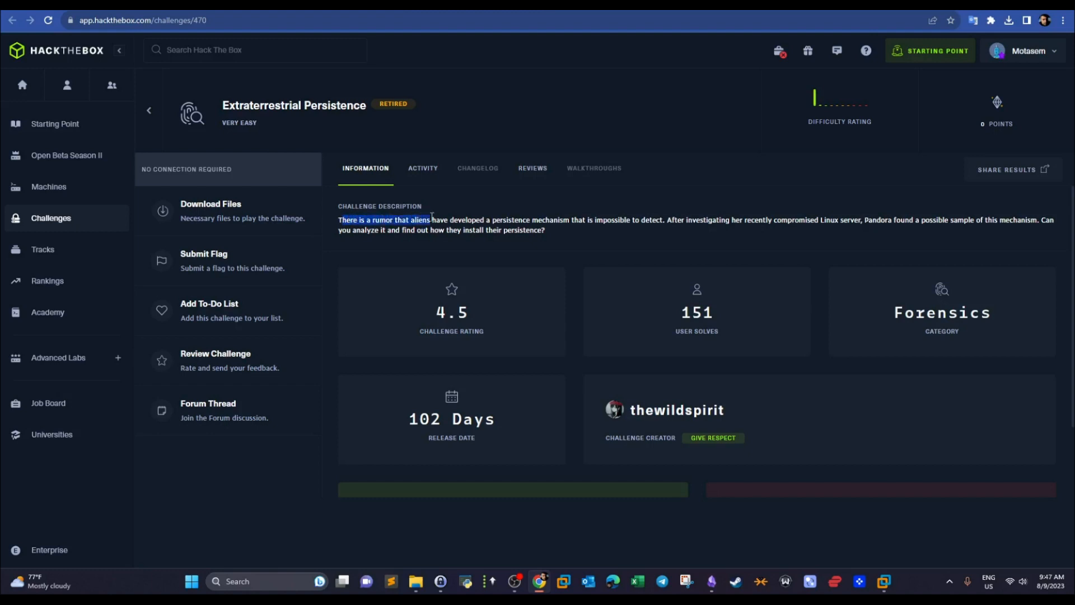
left_click_drag(430, 220, 556, 220)
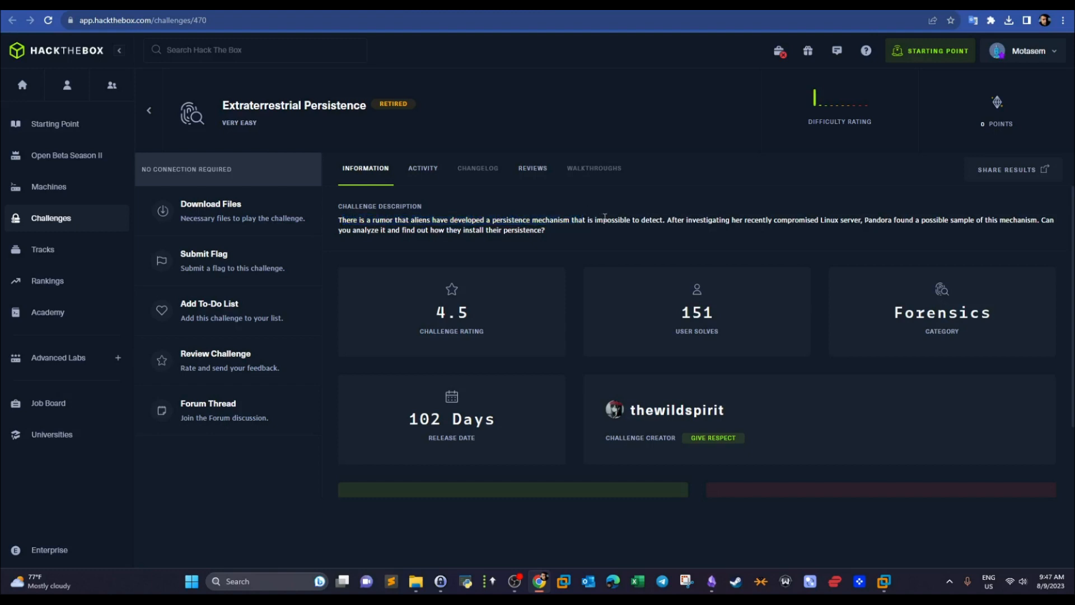
left_click_drag(605, 220, 664, 219)
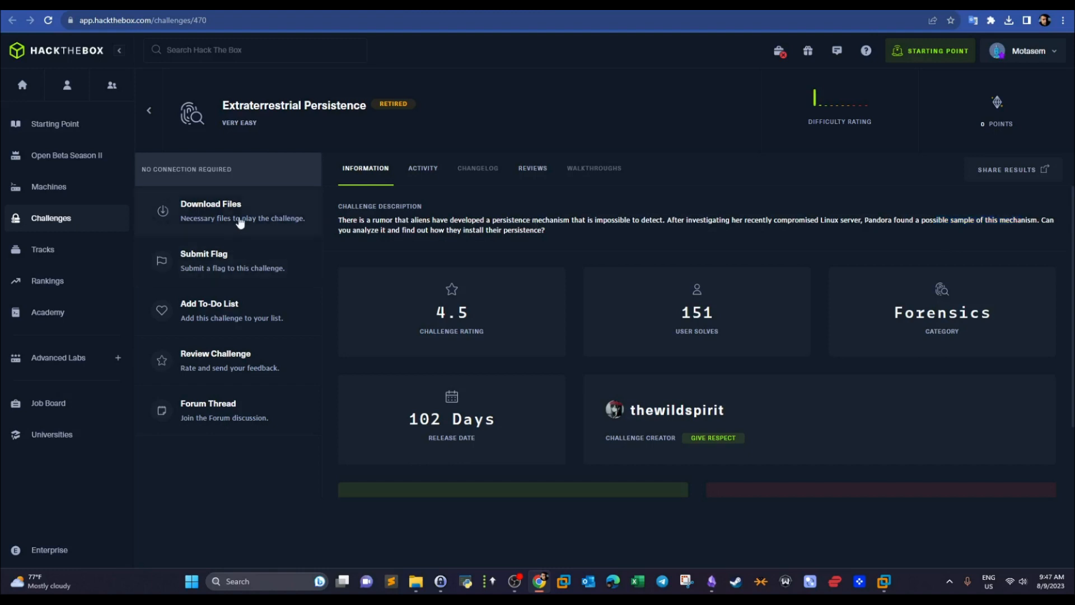
Download the Extraterrestrial Persistence archive and save it to the Downloads folder.
left_click(210, 210)
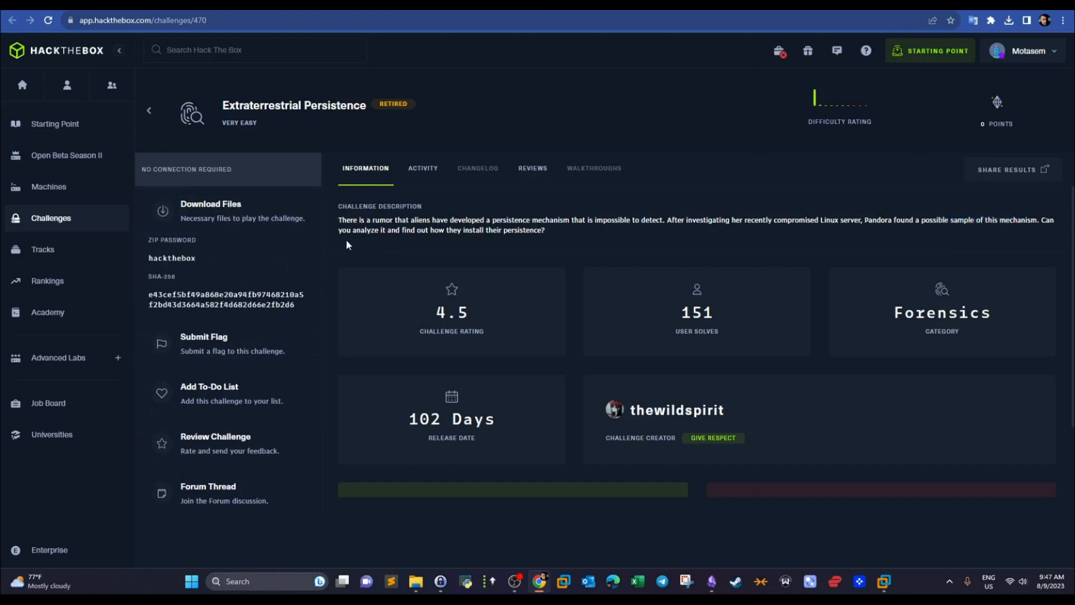
left_click(211, 209)
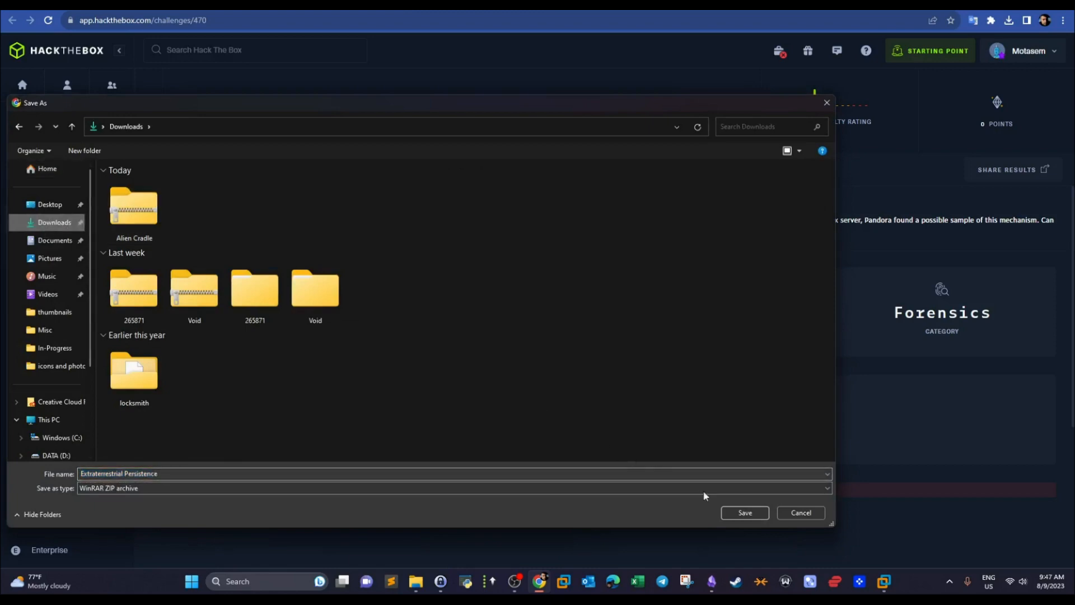
left_click(744, 512)
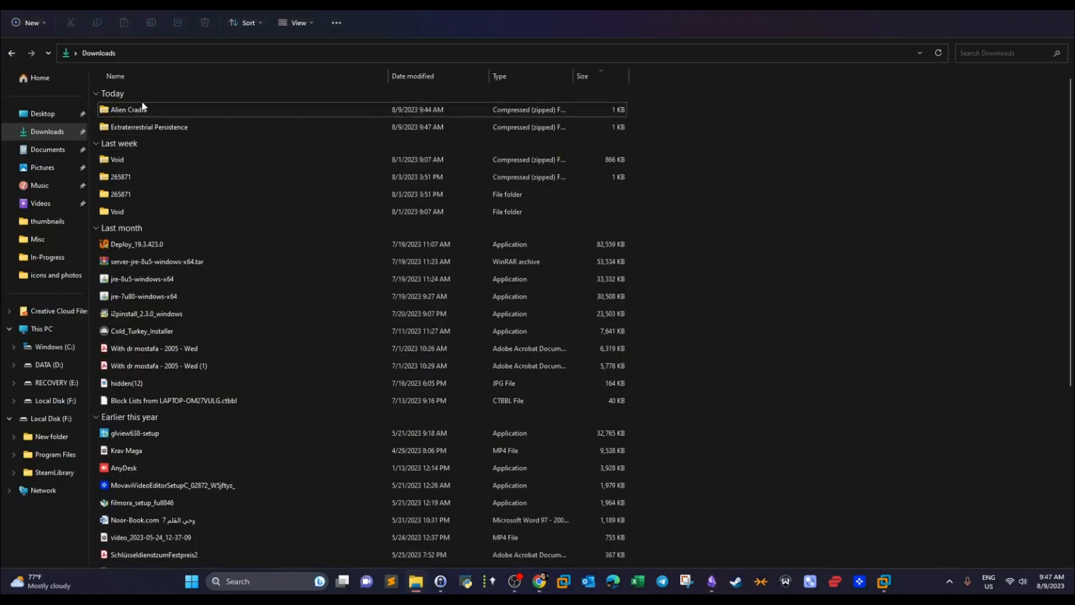
Paste the zip onto the desktop and extract it here with the archive password.
right_click(149, 127)
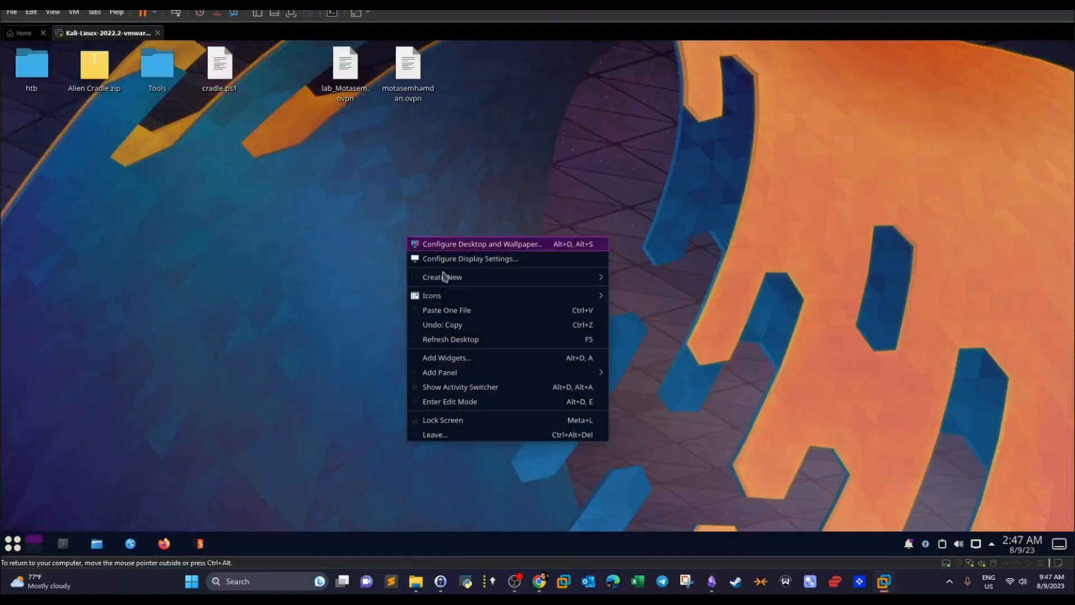
left_click(447, 309)
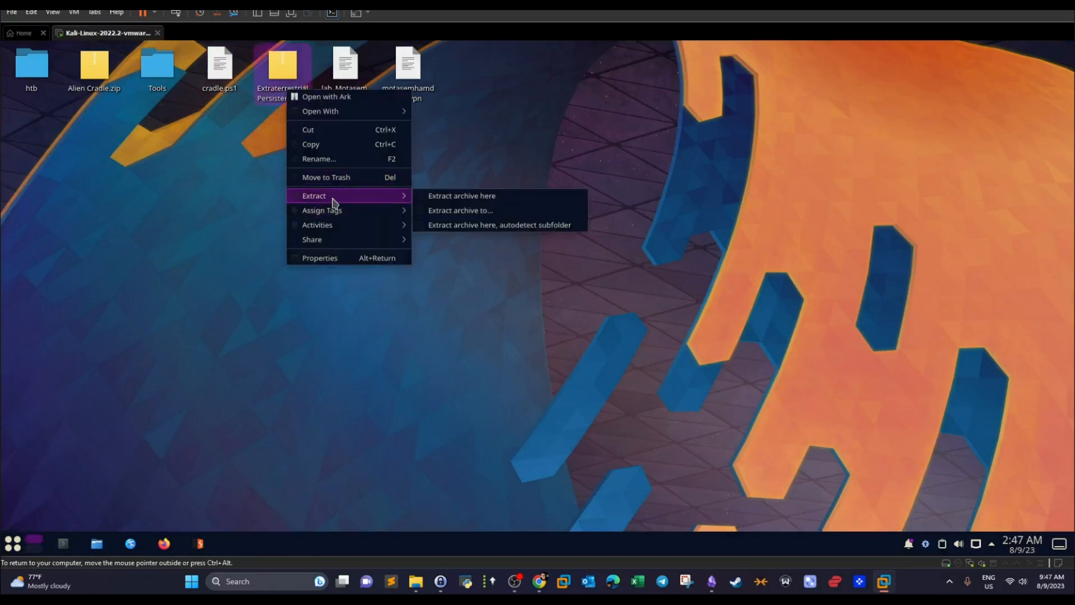
left_click(460, 195)
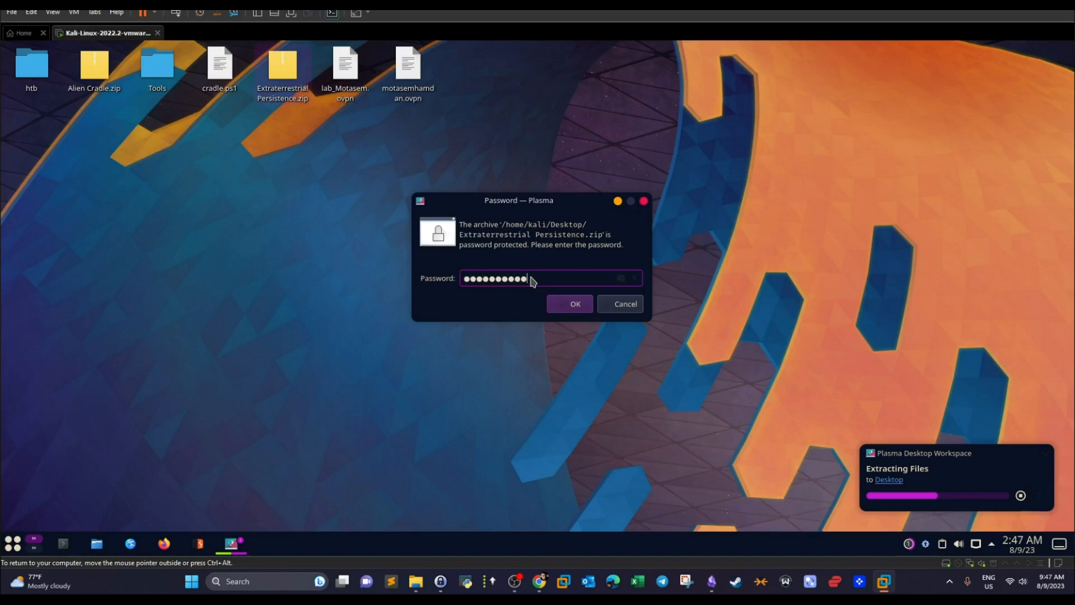
left_click(574, 304)
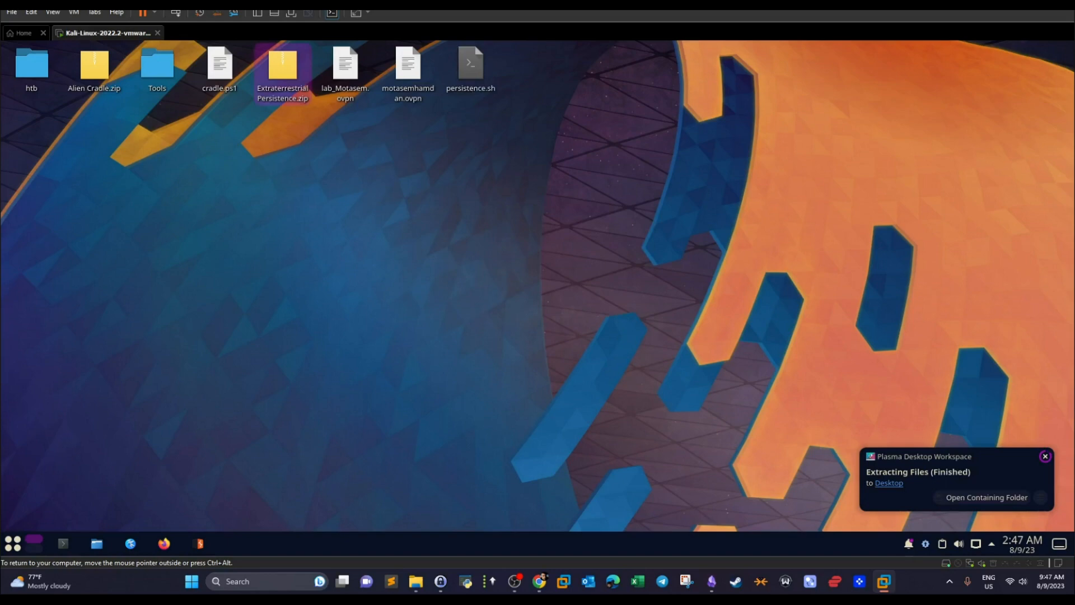
Select the extracted persistence.sh and bring up its Open With options.
left_click(470, 65)
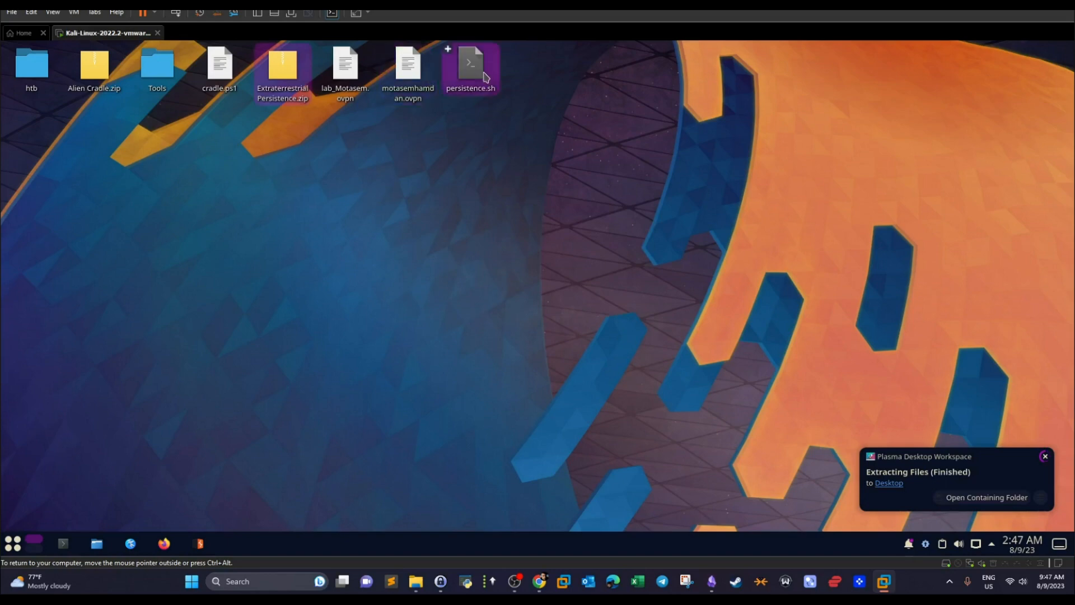
right_click(469, 65)
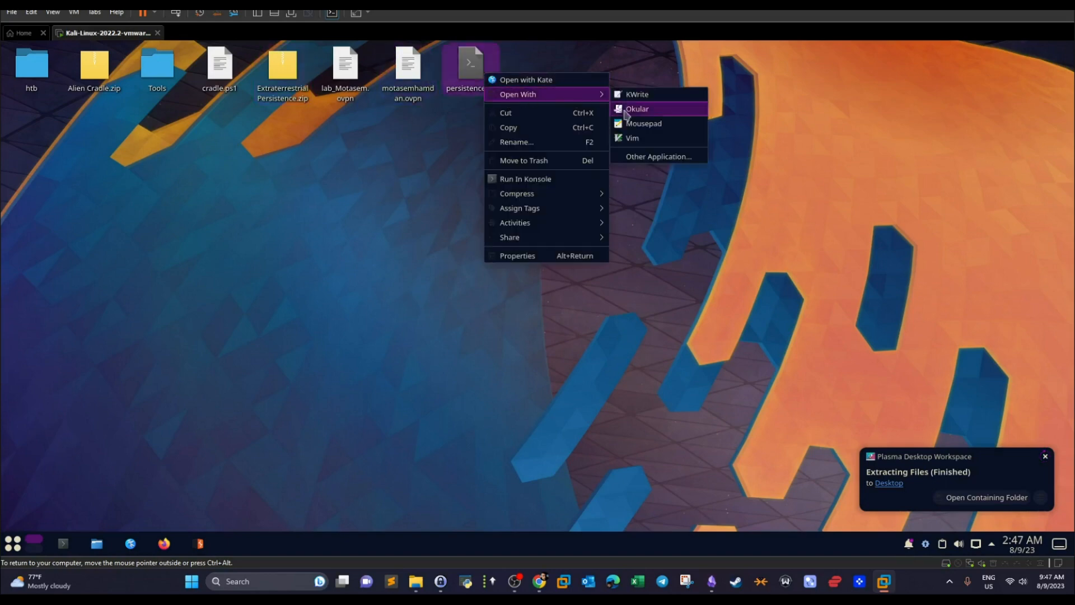
Open persistence.sh in Mousepad and mark the curl download URL on line 6.
left_click(643, 124)
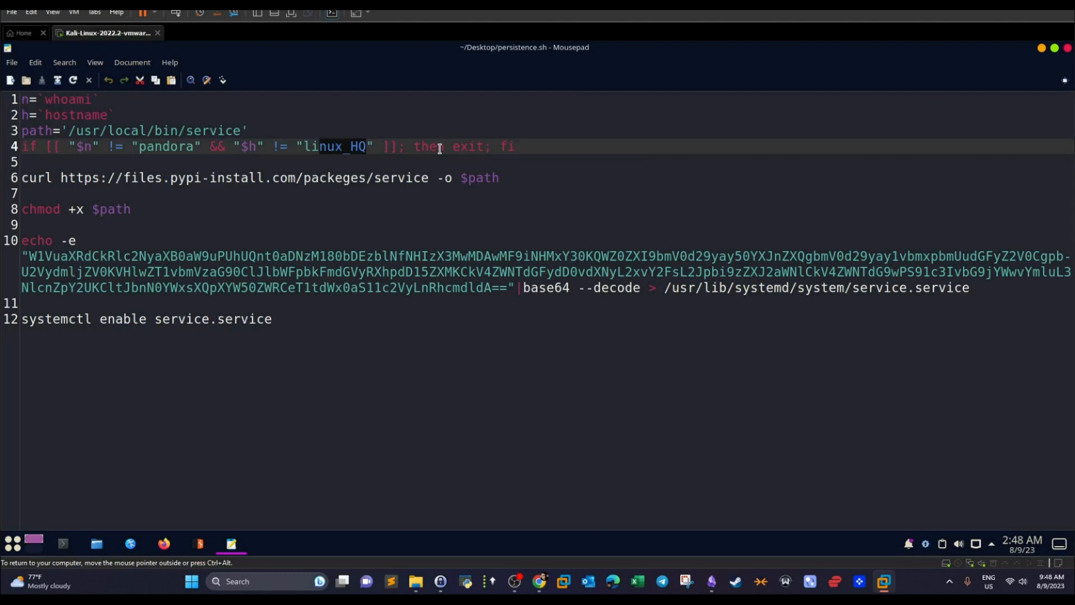
mouse_move(422, 187)
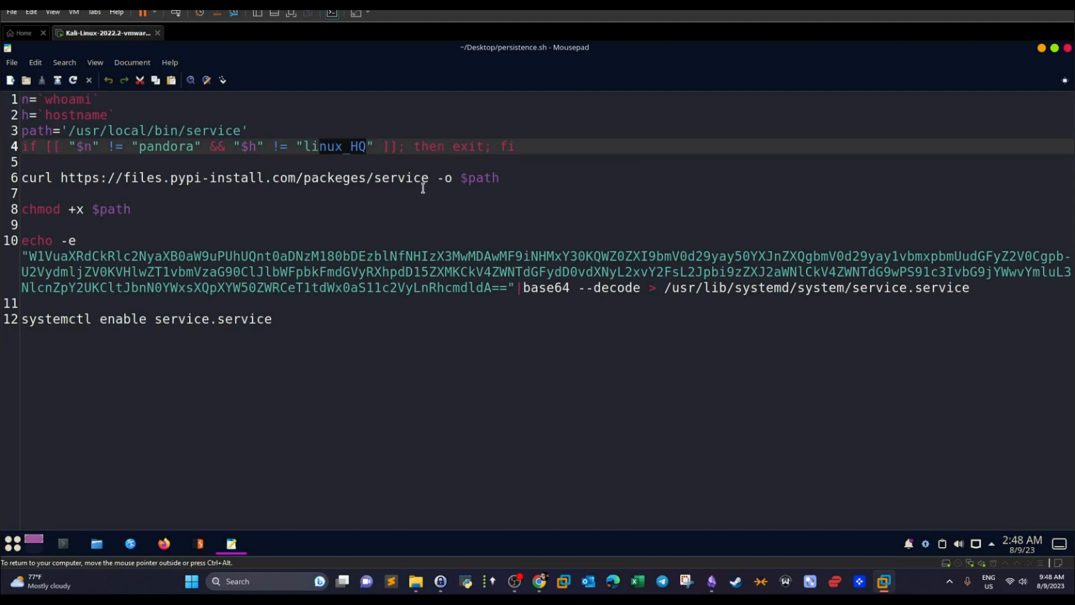
left_click(63, 178)
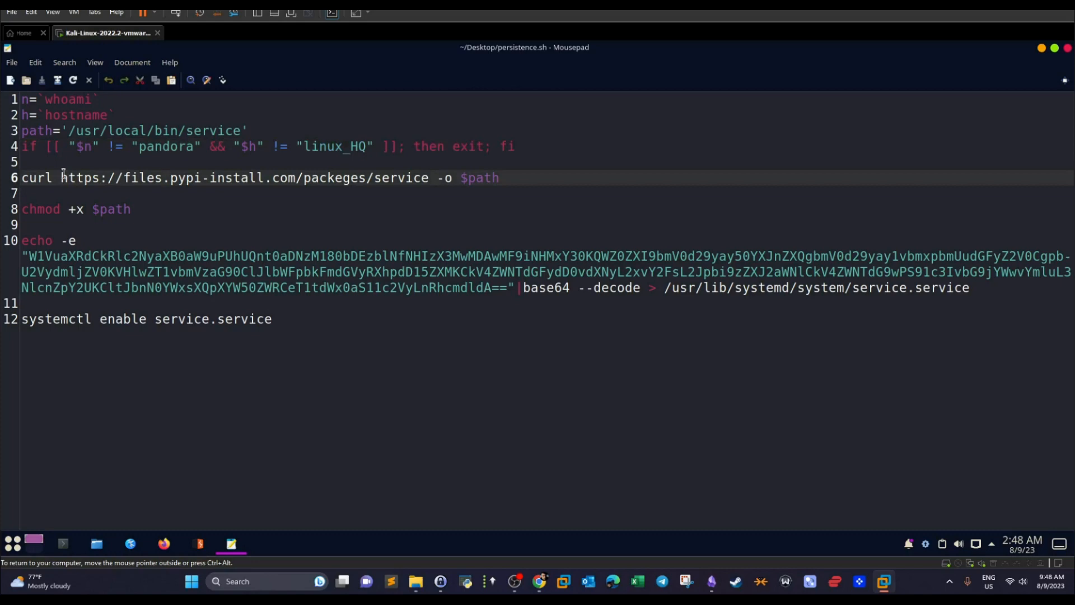
left_click_drag(62, 178, 417, 178)
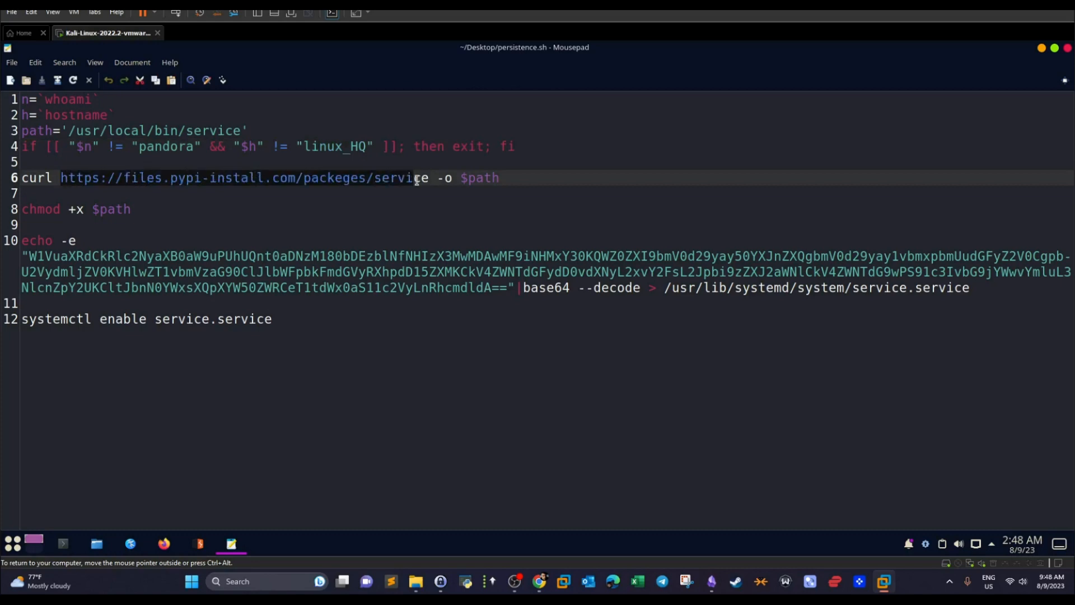
mouse_move(68, 200)
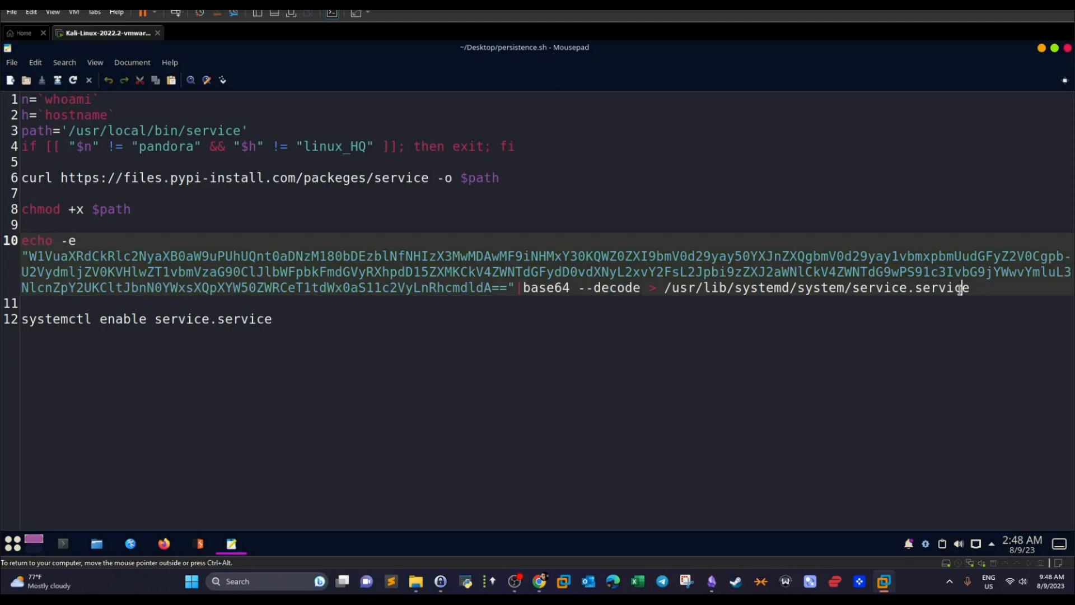
Mark the systemctl enable line and pick out the base64 string written to service.service.
left_click_drag(106, 319, 271, 319)
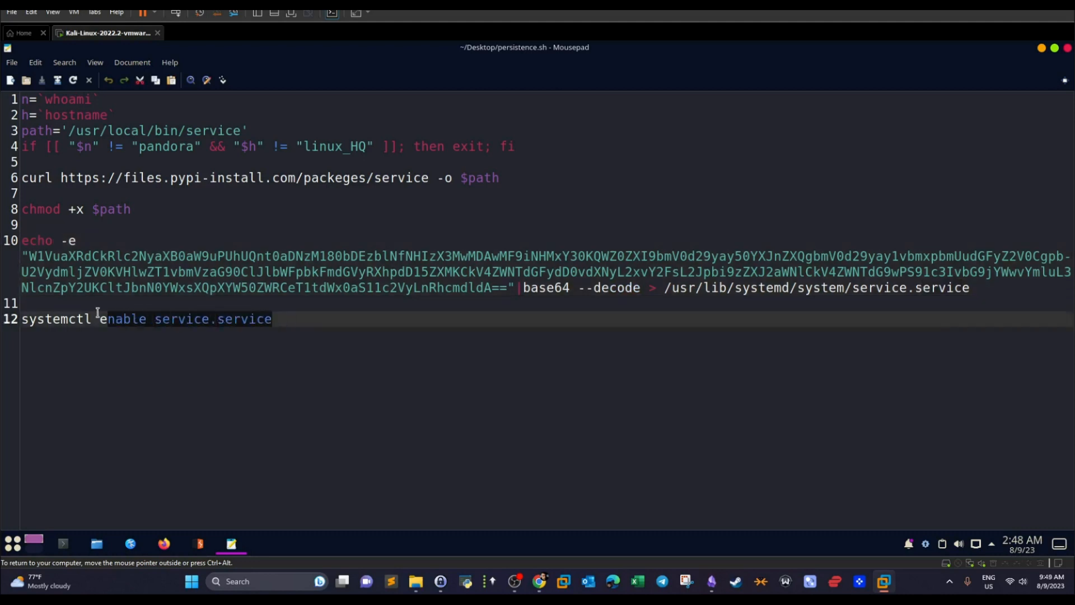
left_click(267, 258)
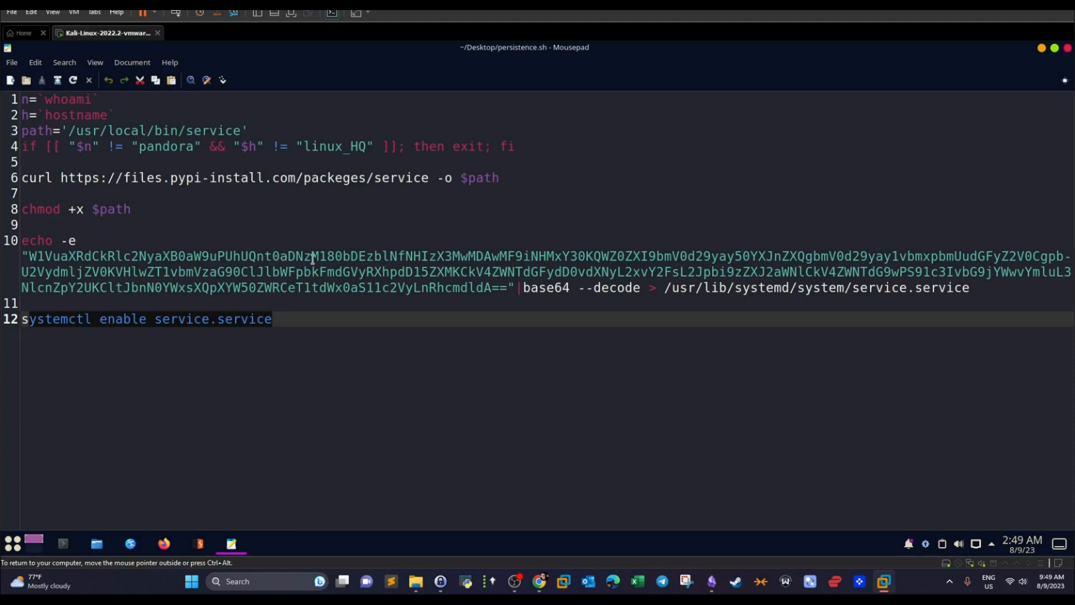
left_click(115, 274)
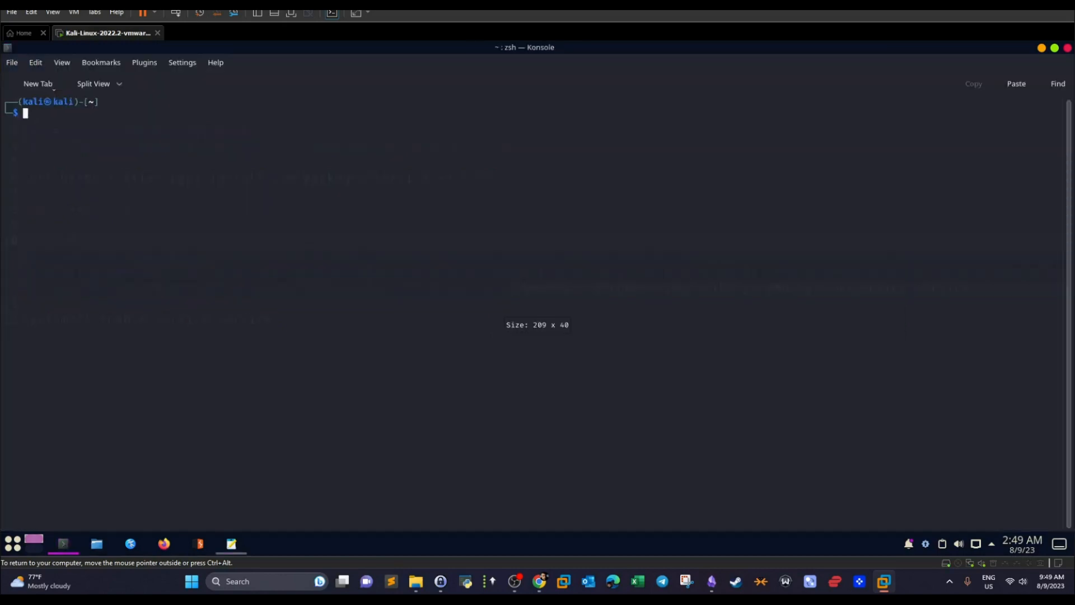
type("echo \"deb [signed-by=/usr/share/keyrings/brave-browser-archive-keyring.gpg] https://brave-browser-apt-release.s3.brave.com/ stable main\"|sudo tee /etc/apt/sources.list.d/brave-browser-release.list")
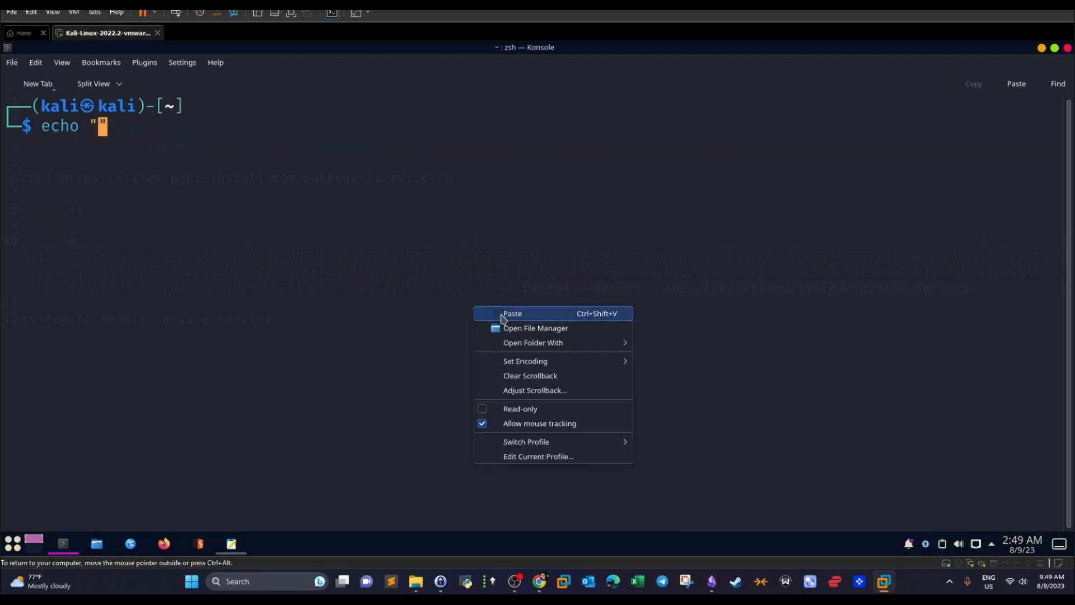
left_click(511, 314)
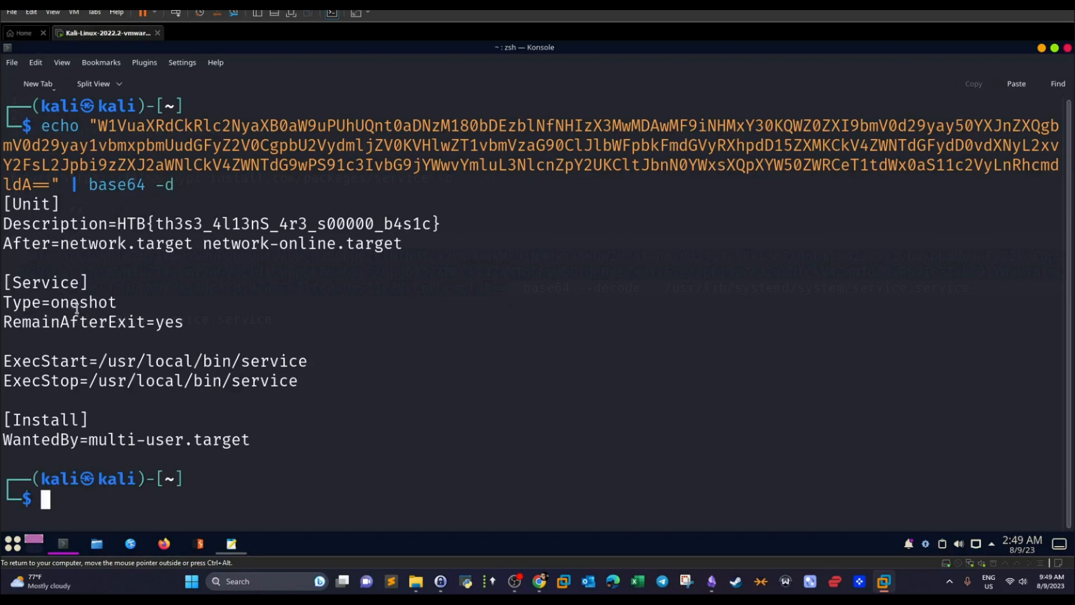
mouse_move(237, 546)
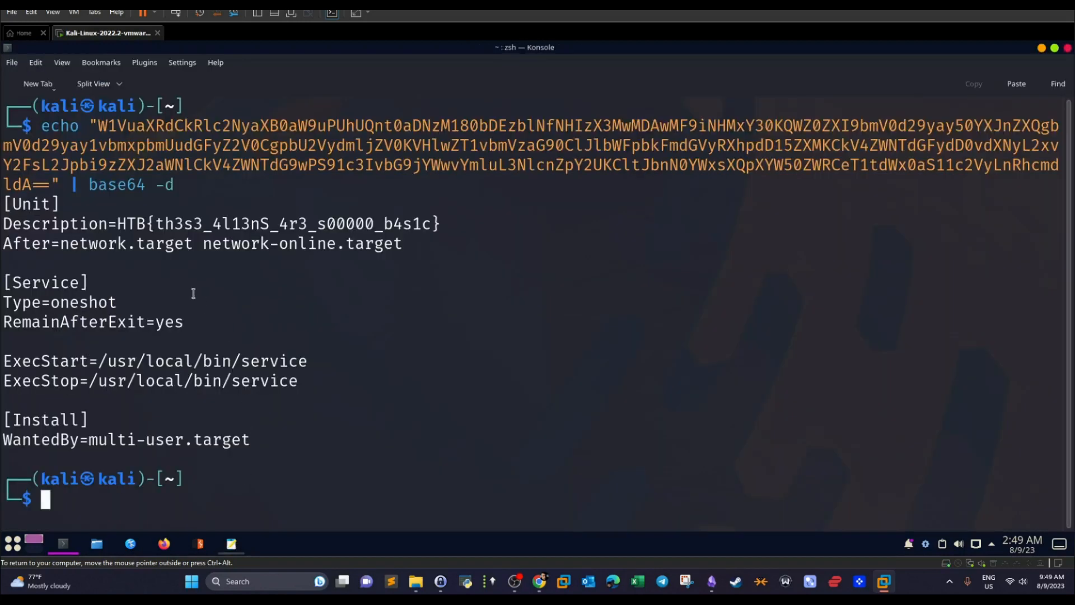
left_click_drag(152, 223, 435, 223)
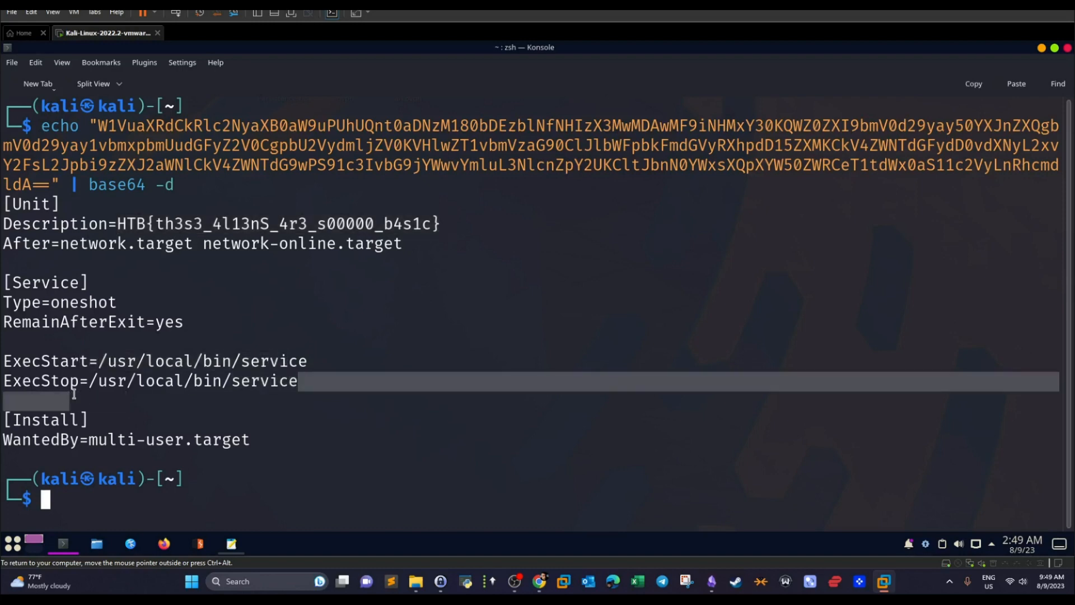
left_click(61, 544)
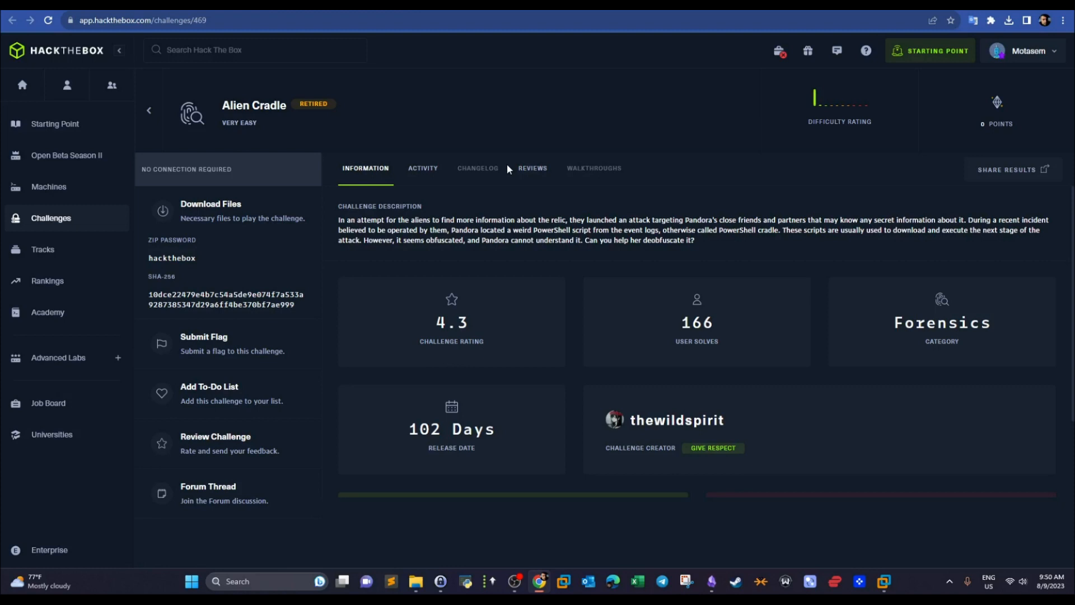
mouse_move(513, 199)
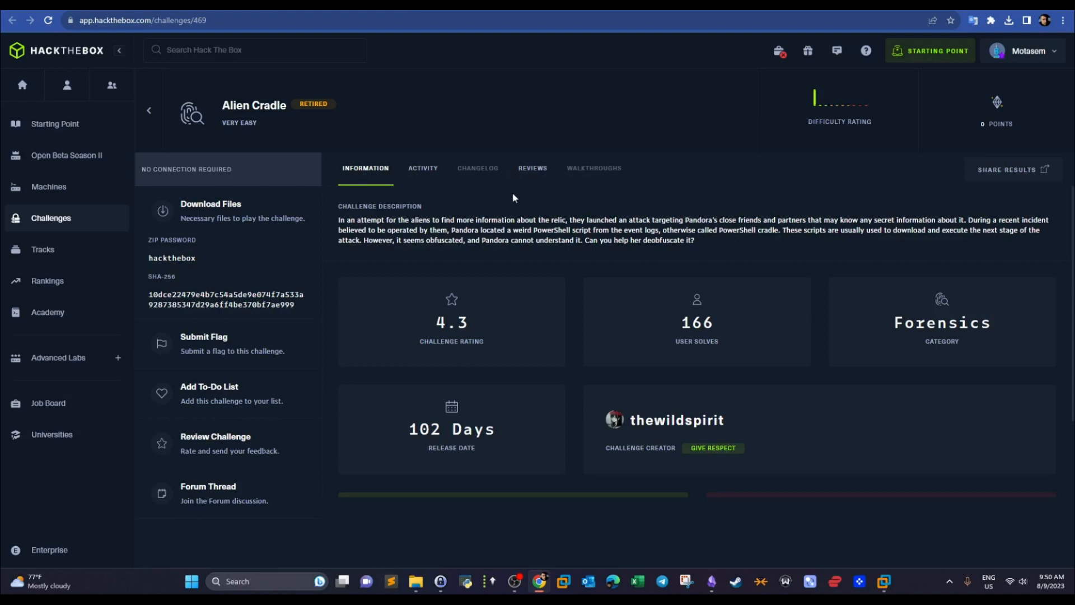
Go back to the CA 2023 track list showing both challenges completed.
left_click(42, 248)
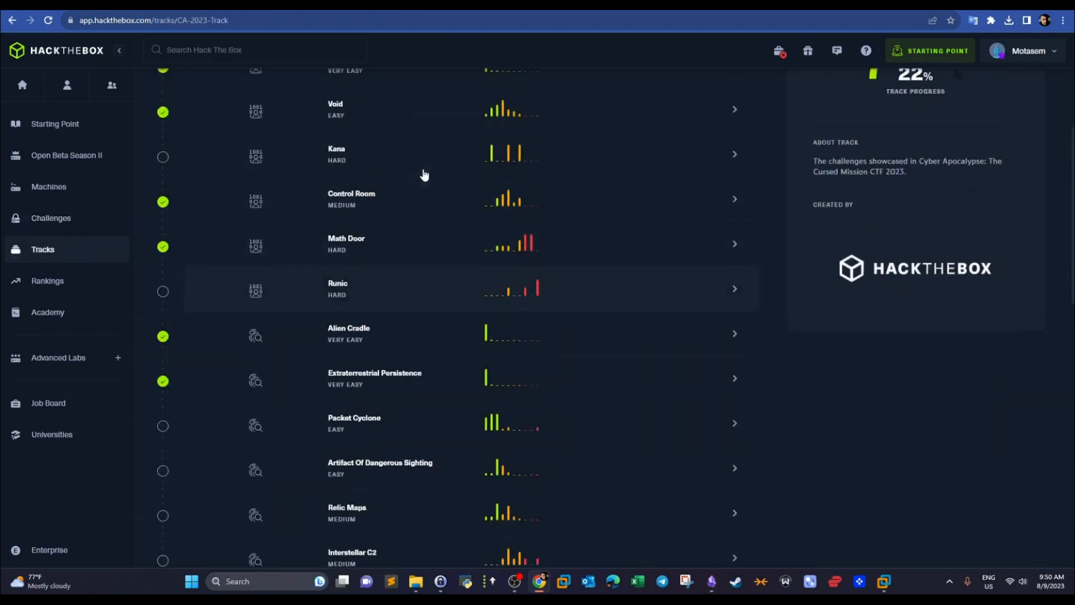
scroll("down", 3)
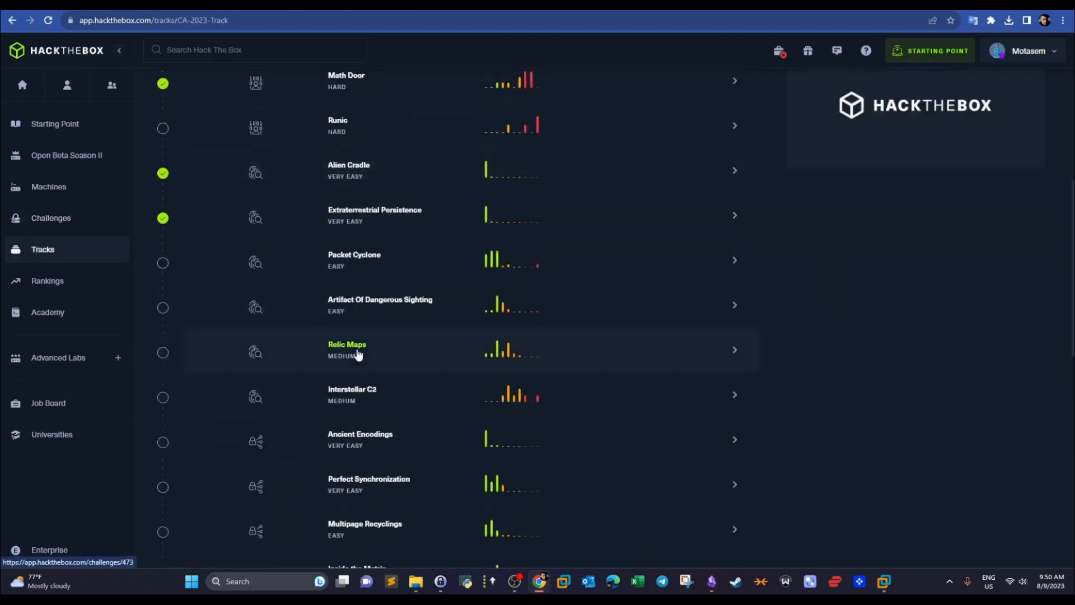
mouse_move(382, 266)
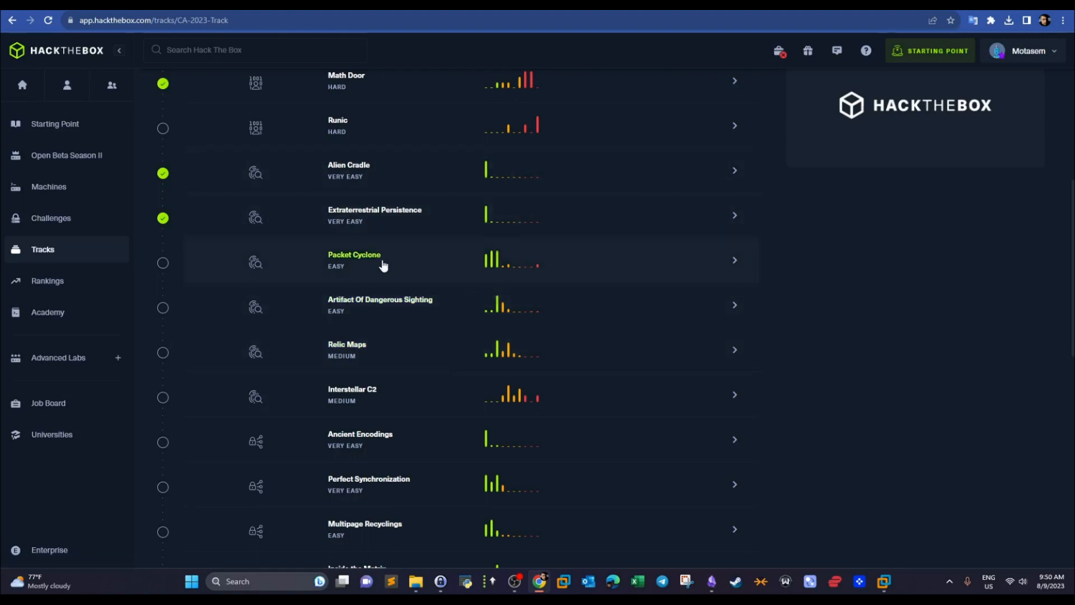